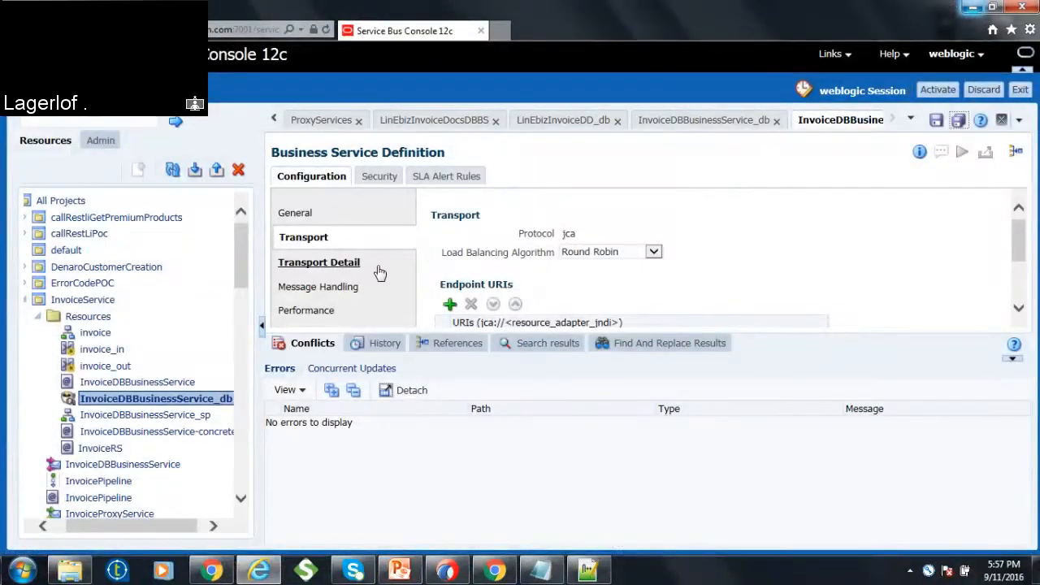
mouse_move(254, 273)
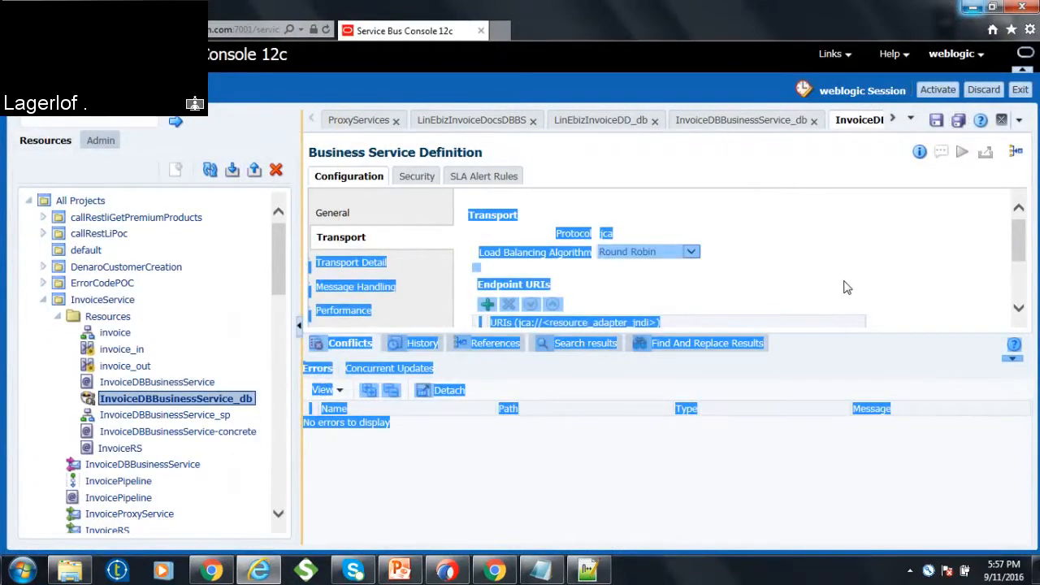
- Collapse InvoiceService, start a config jar import, then cancel before choosing a jar file
scroll("down", 3)
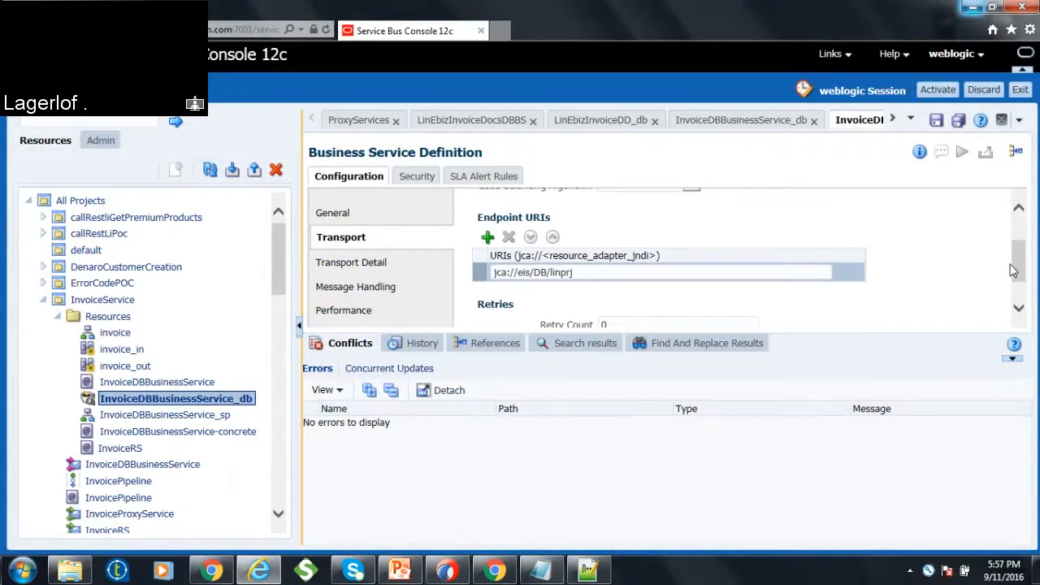
scroll("up", 3)
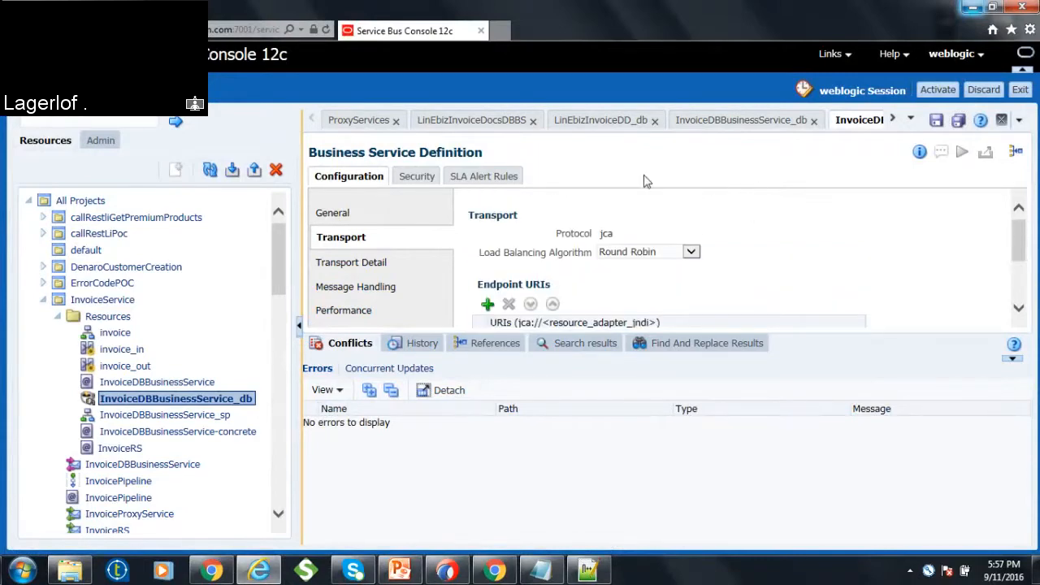
mouse_move(218, 203)
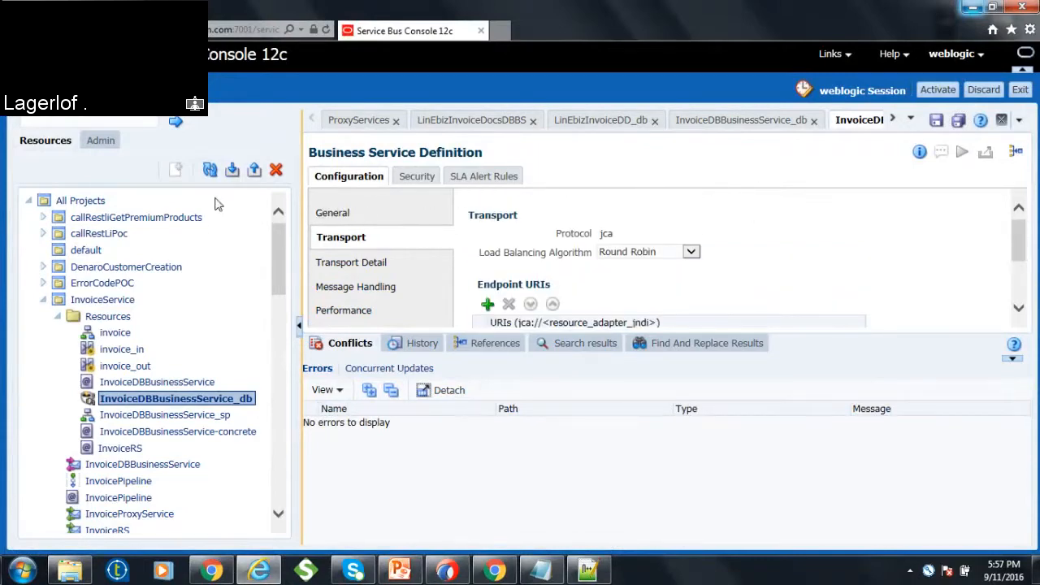
mouse_move(96, 300)
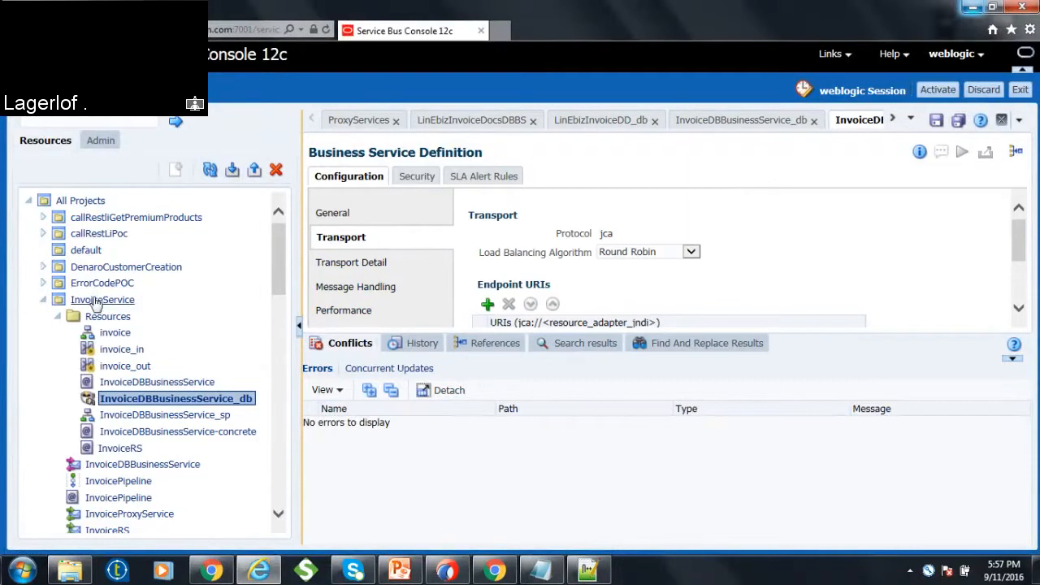
left_click(42, 299)
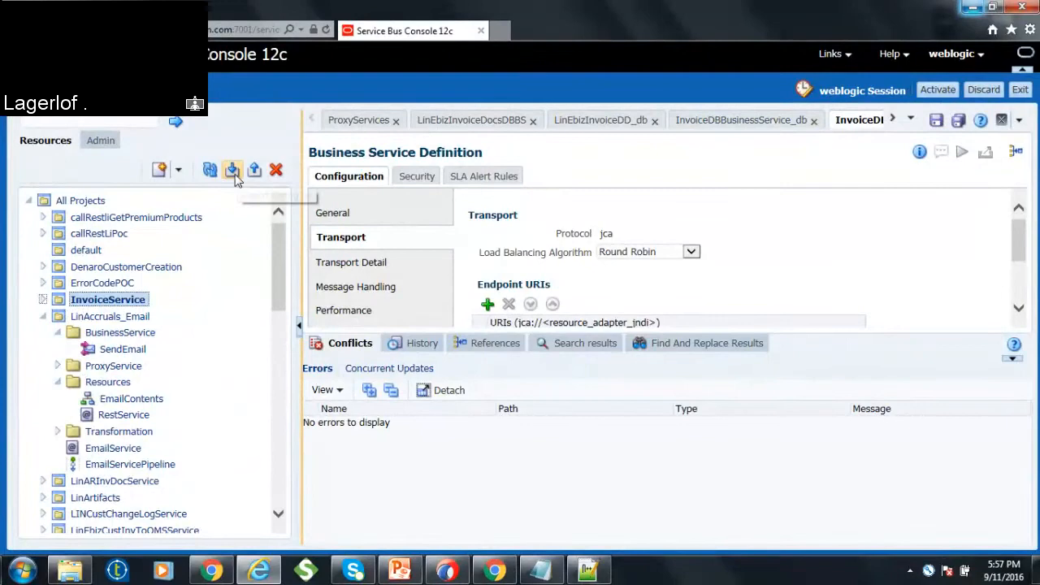
mouse_move(233, 169)
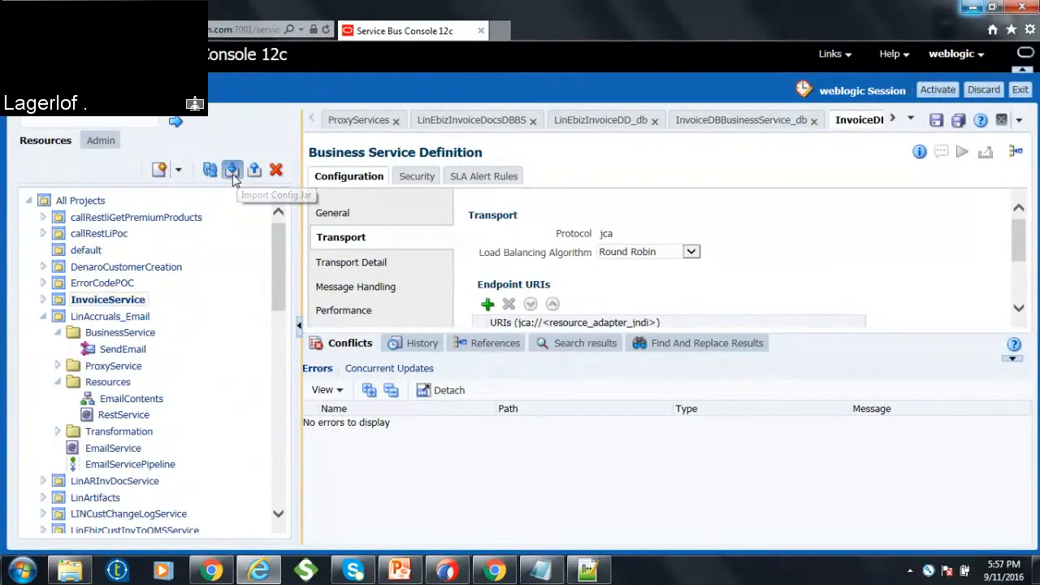
left_click(232, 169)
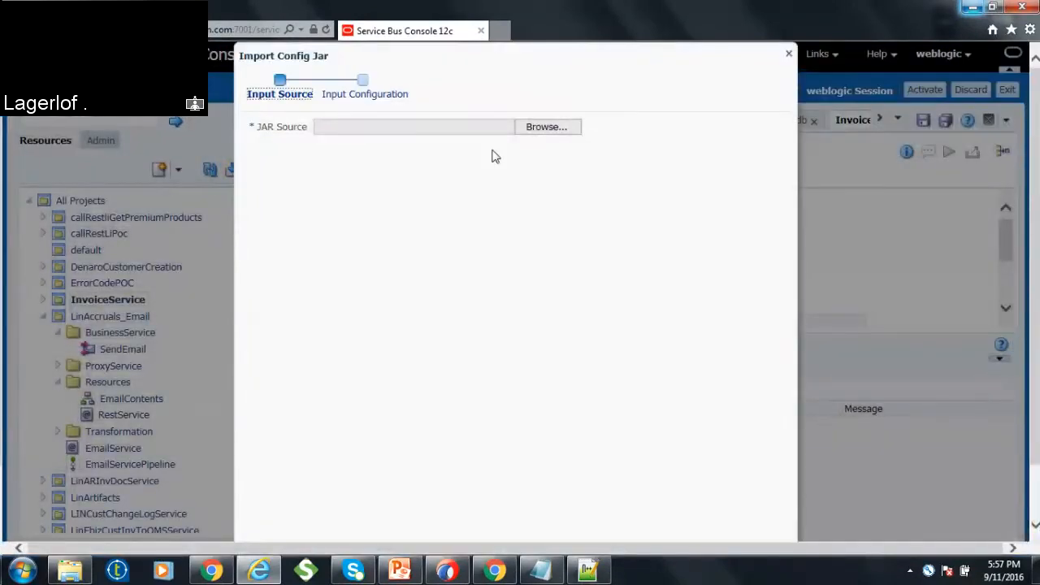
left_click(546, 127)
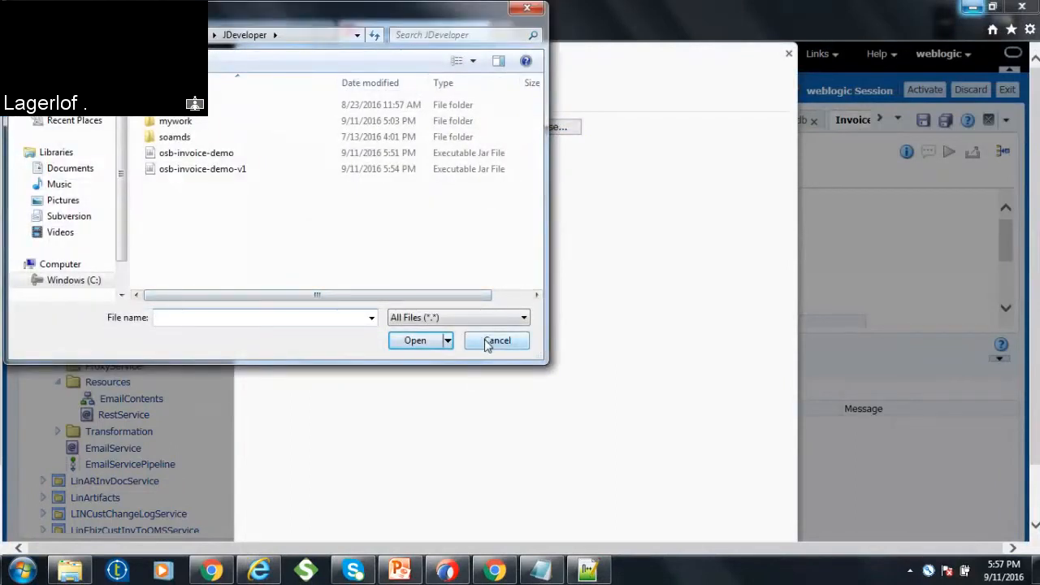
left_click(497, 340)
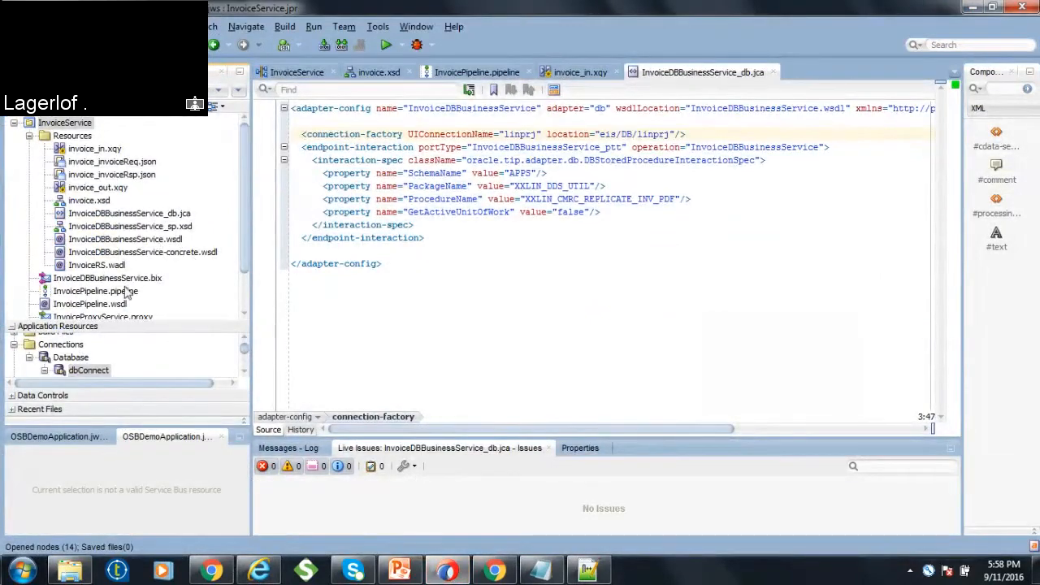
- In InvoiceDBBusinessService.bix transport settings, retype the endpoint connection name toward eis/DB/linprj
double_click(107, 278)
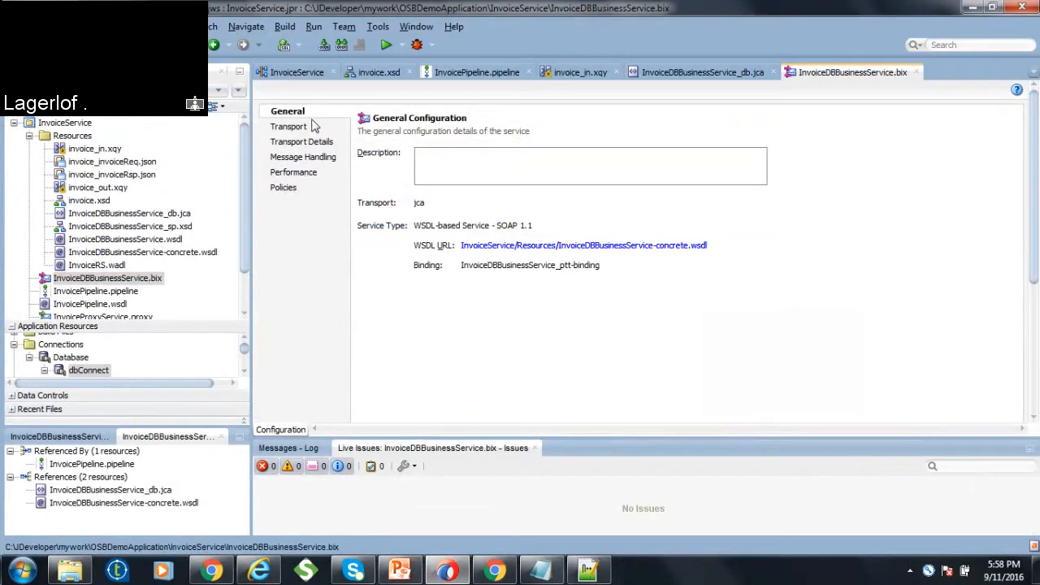
left_click(290, 127)
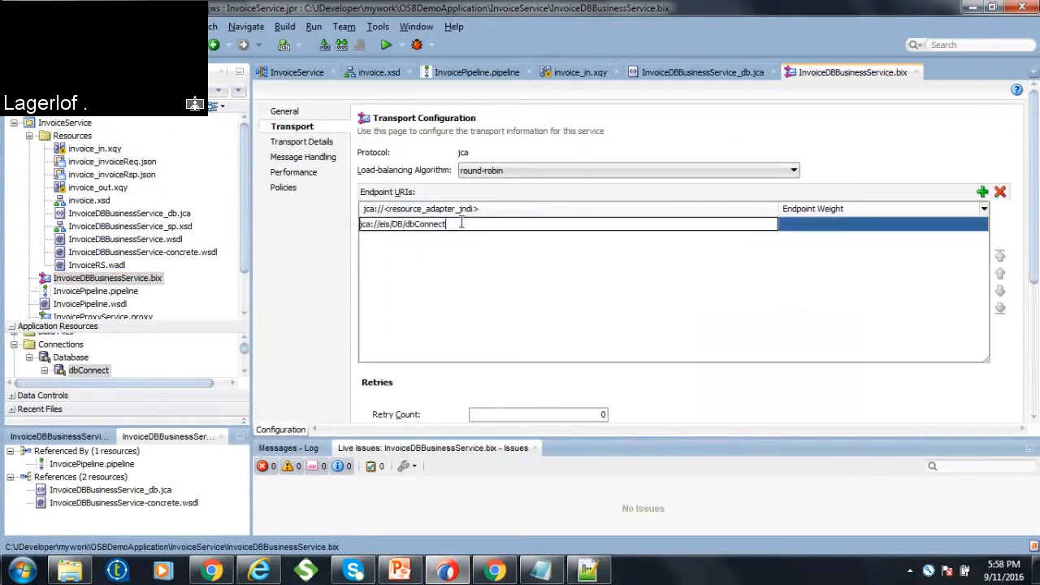
key("BackSpace")
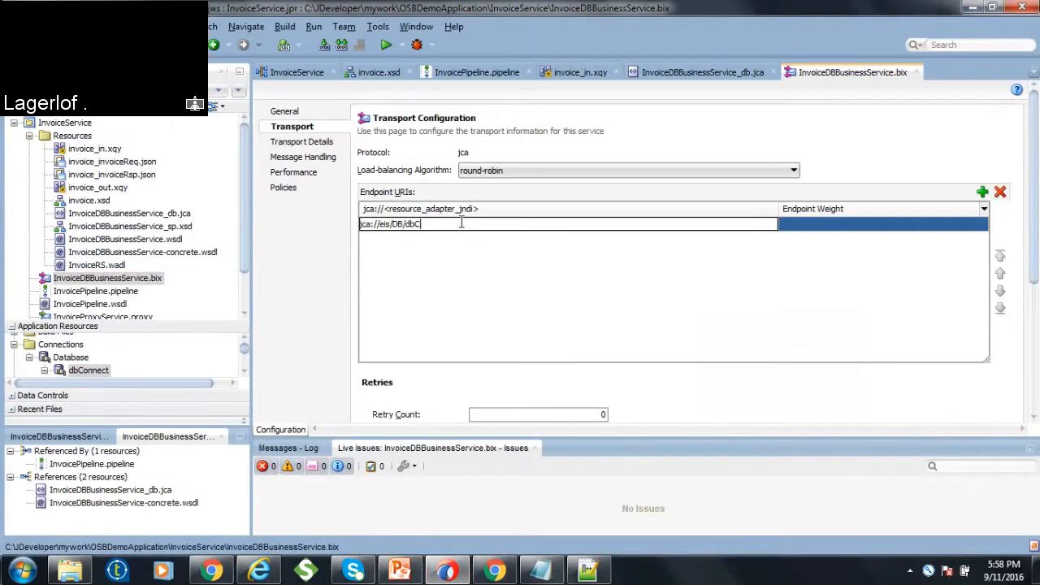
type("linprj")
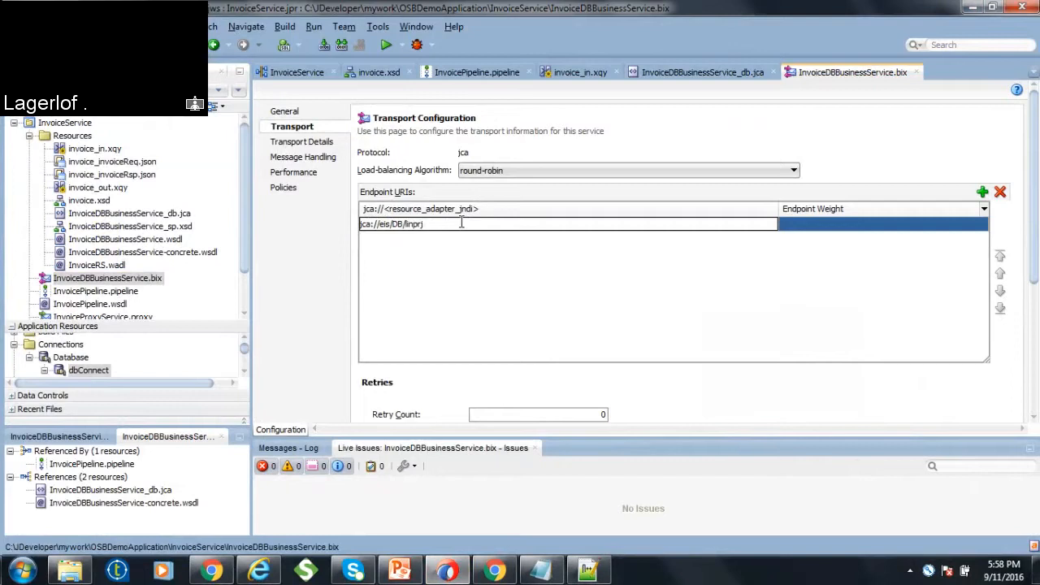
mouse_move(484, 289)
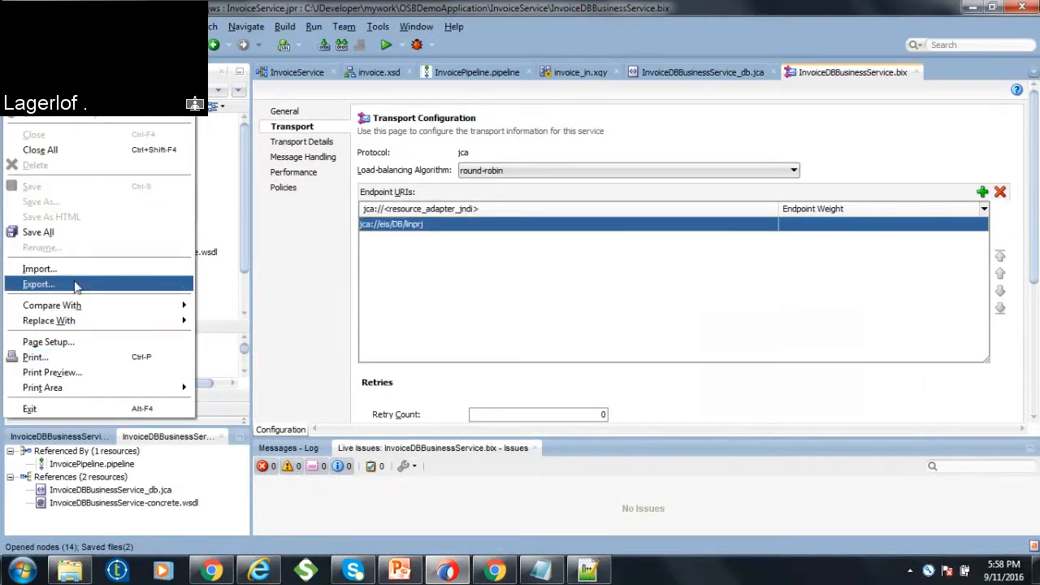
- Export InvoiceService as Service Bus configuration jar osb-invoice-demo-v1.jar
left_click(39, 283)
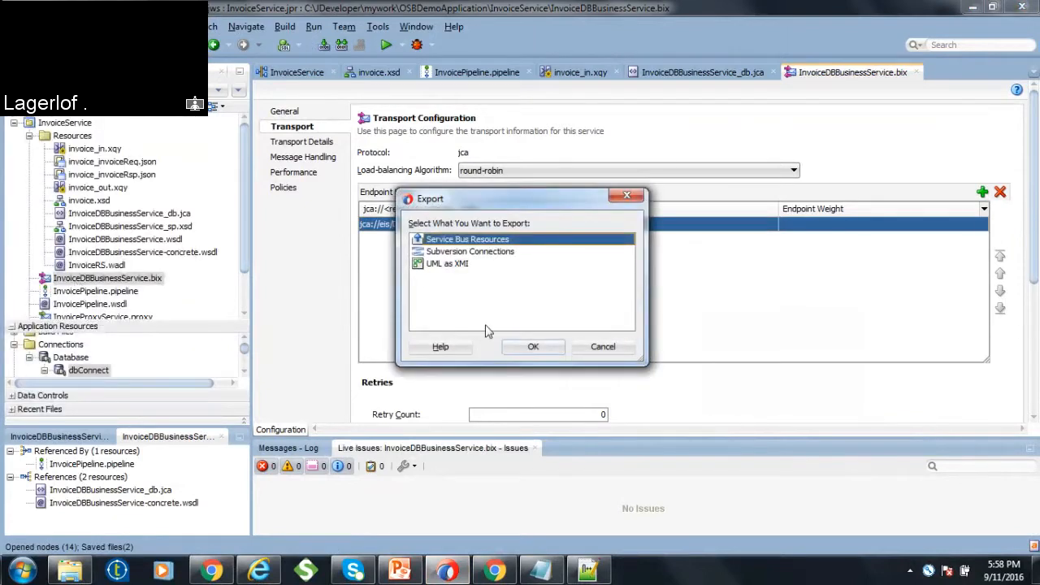
left_click(533, 346)
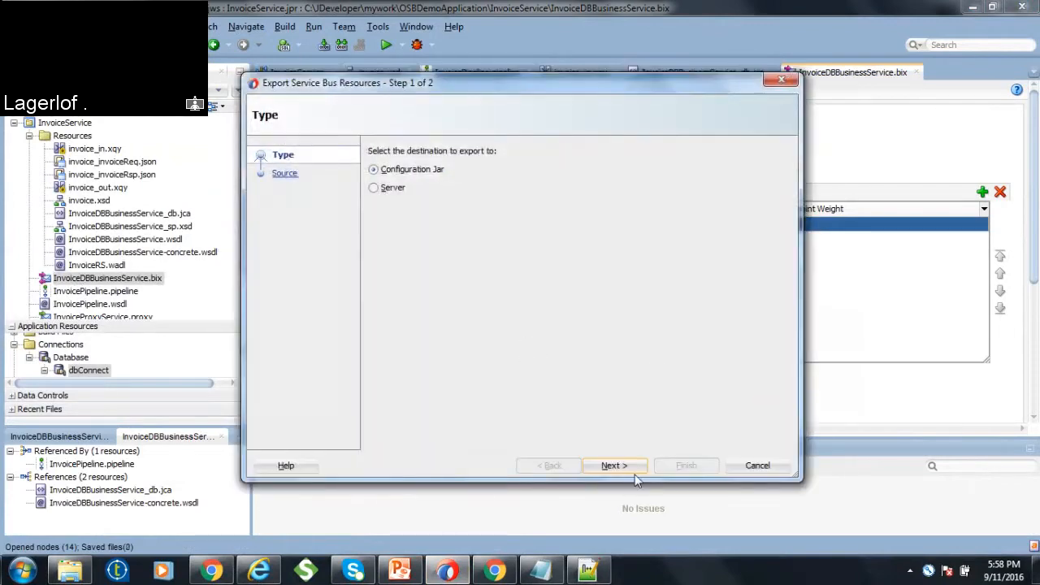
left_click(615, 465)
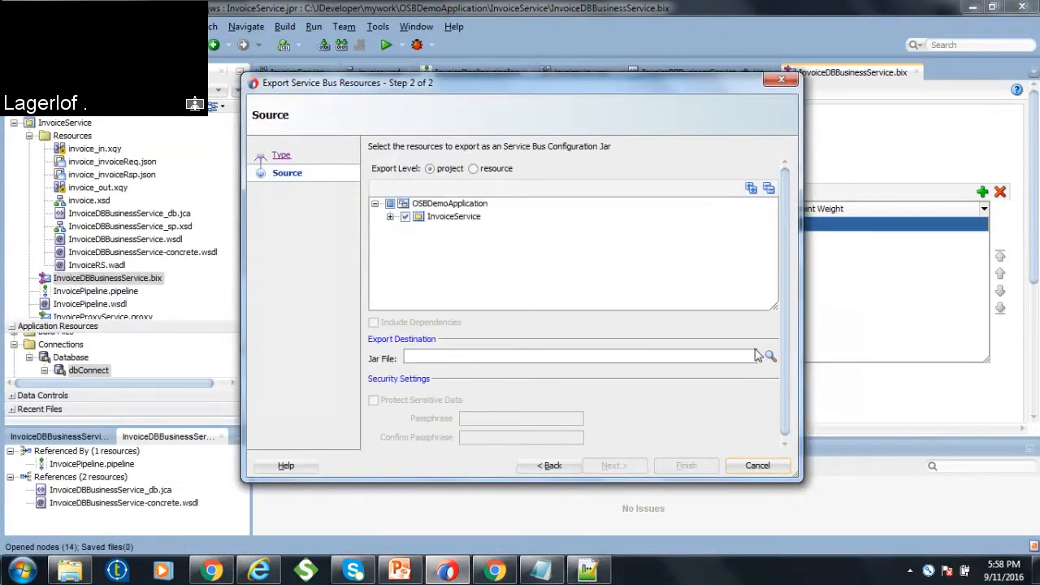
left_click(770, 358)
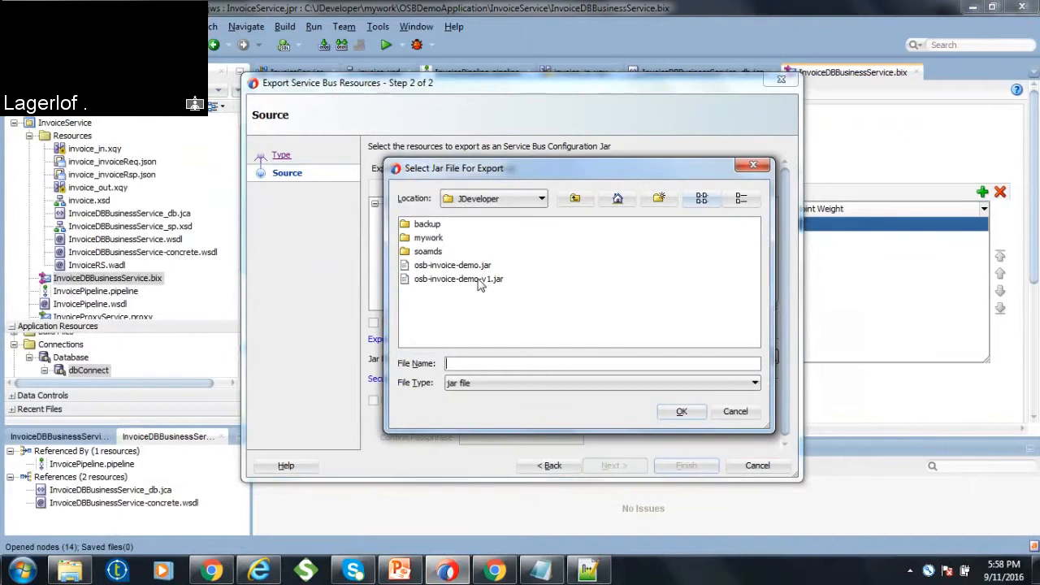
left_click(458, 280)
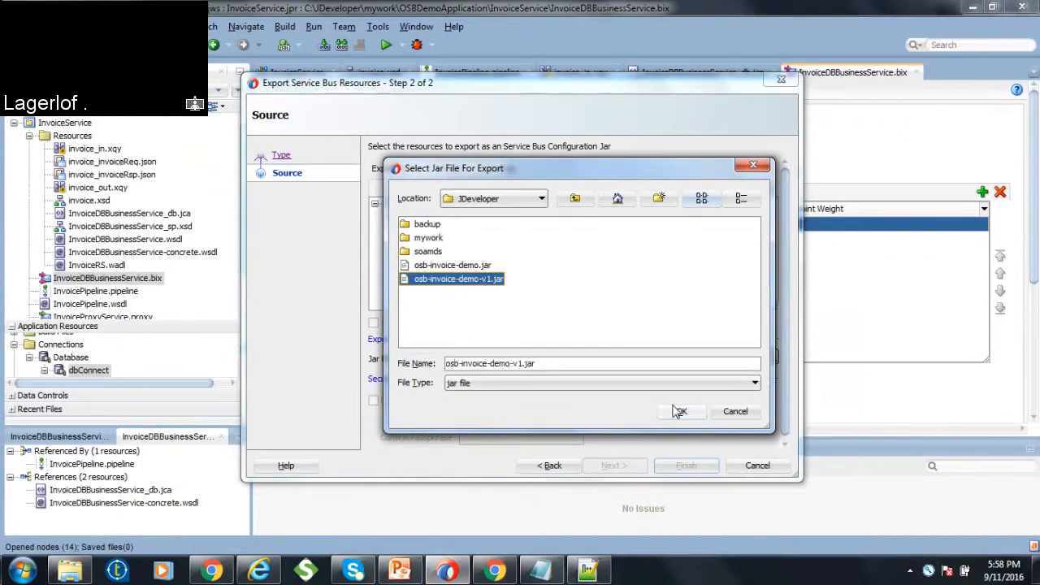
left_click(681, 411)
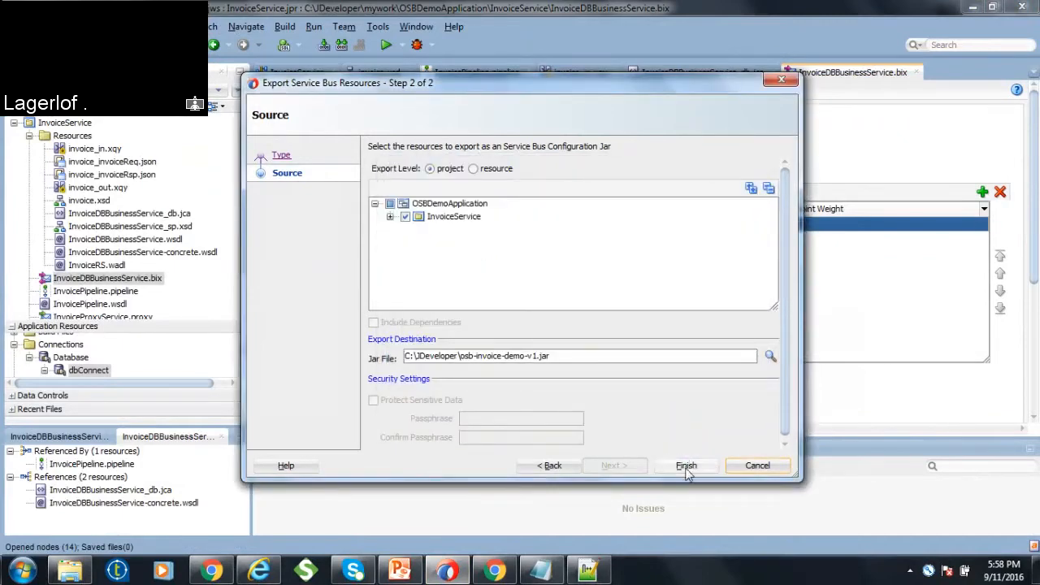
left_click(686, 465)
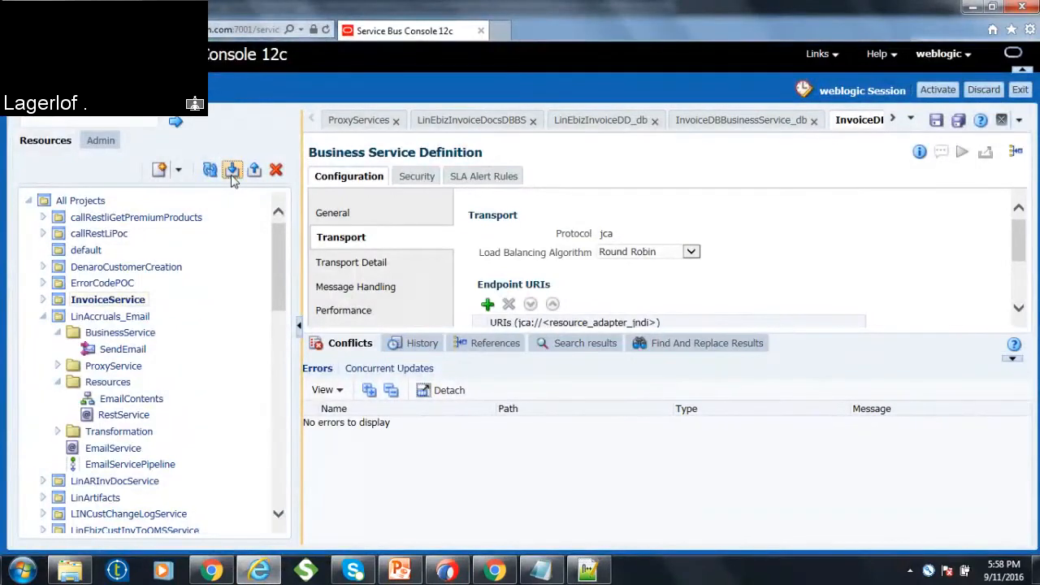
- Import osb-invoice-demo-v1.jar into the console with no resource issues and dismiss the results
left_click(231, 170)
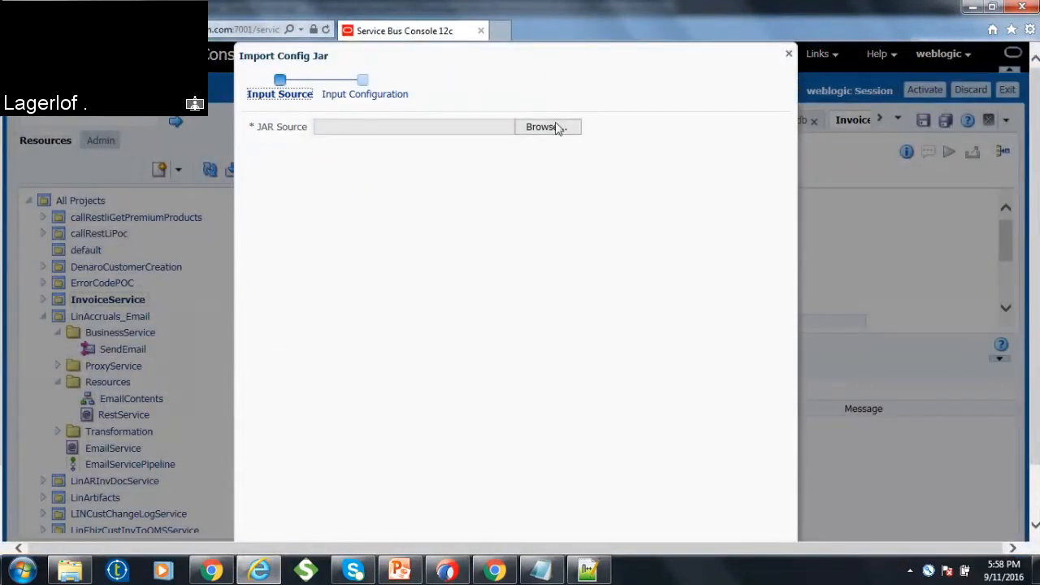
left_click(543, 127)
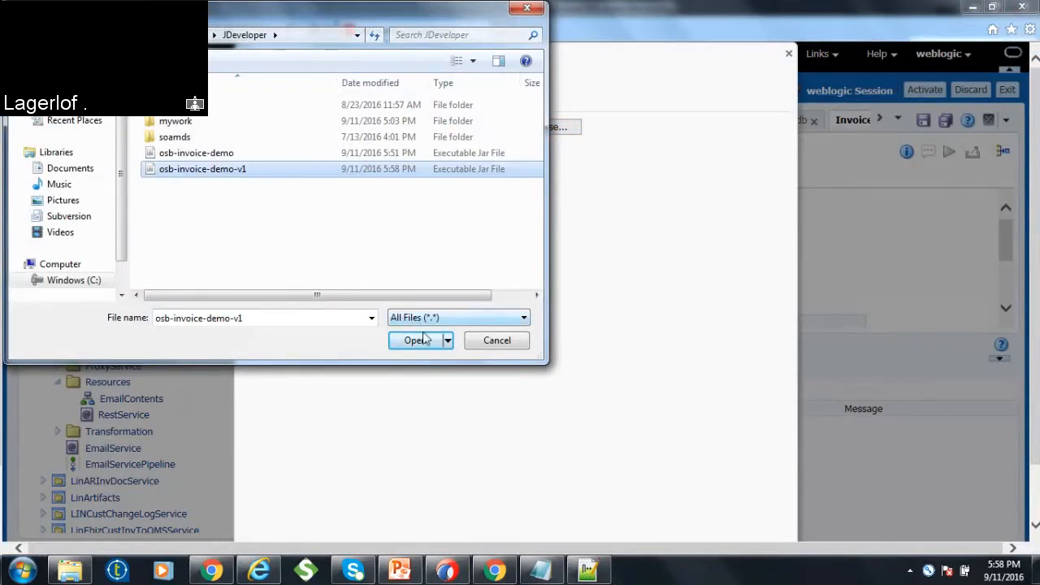
left_click(416, 342)
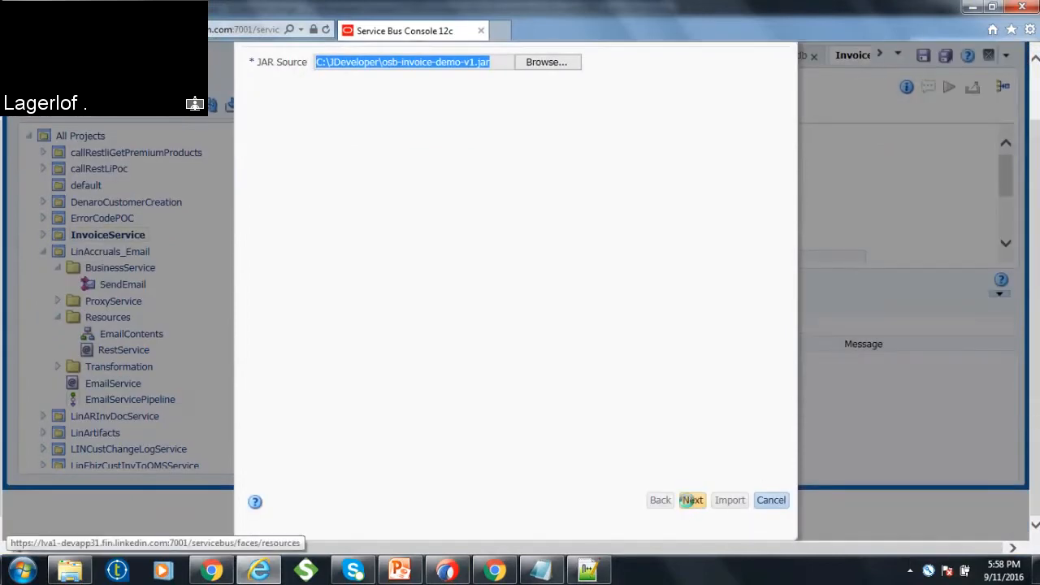
left_click(692, 500)
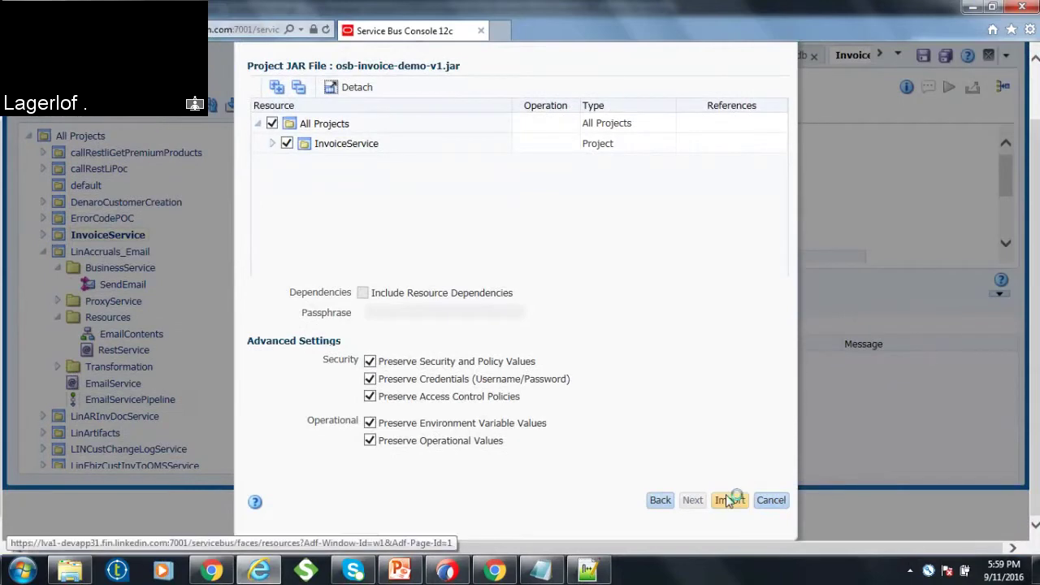
left_click(728, 501)
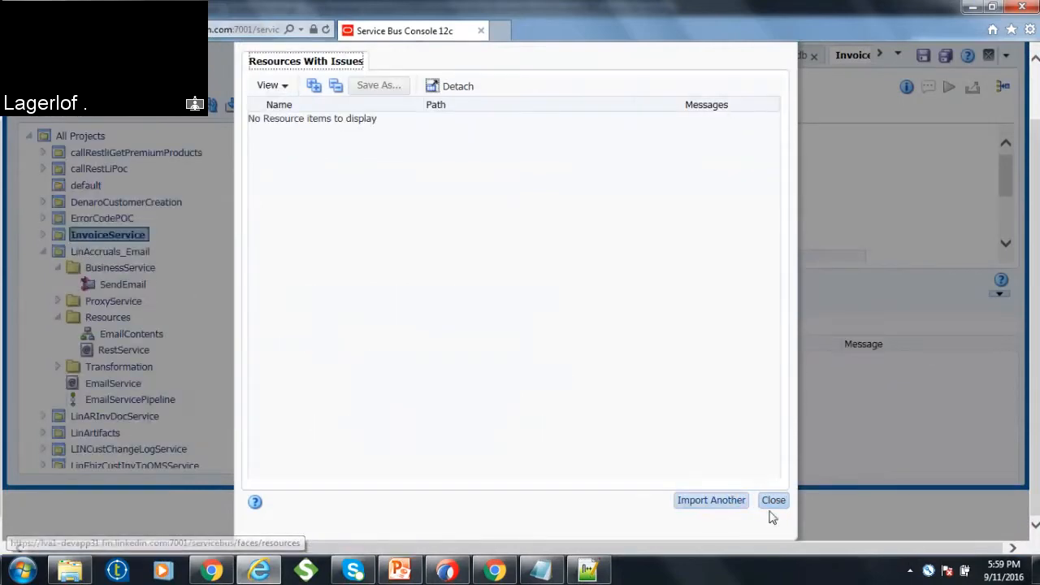
mouse_move(721, 368)
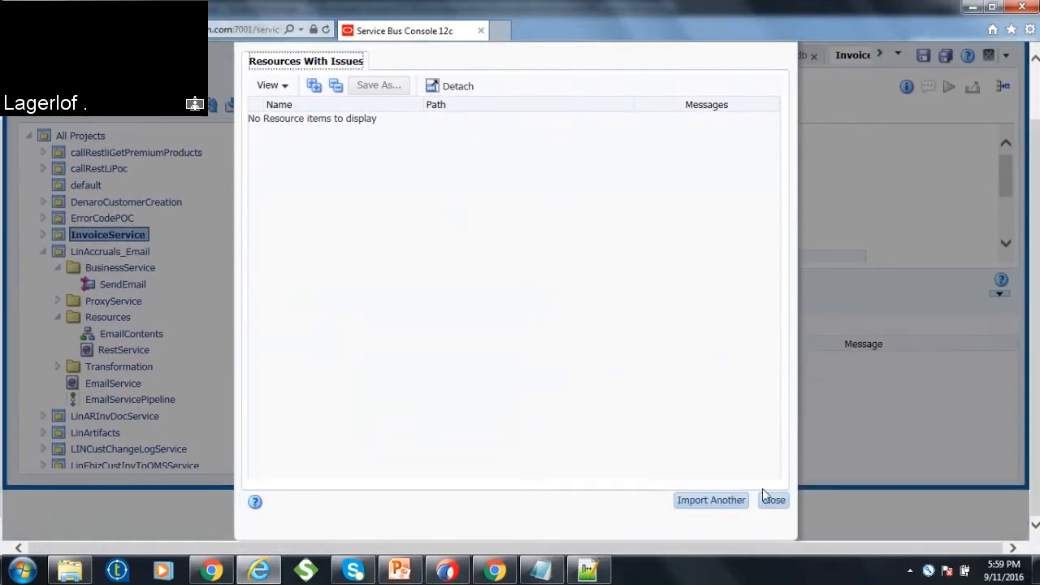
left_click(774, 501)
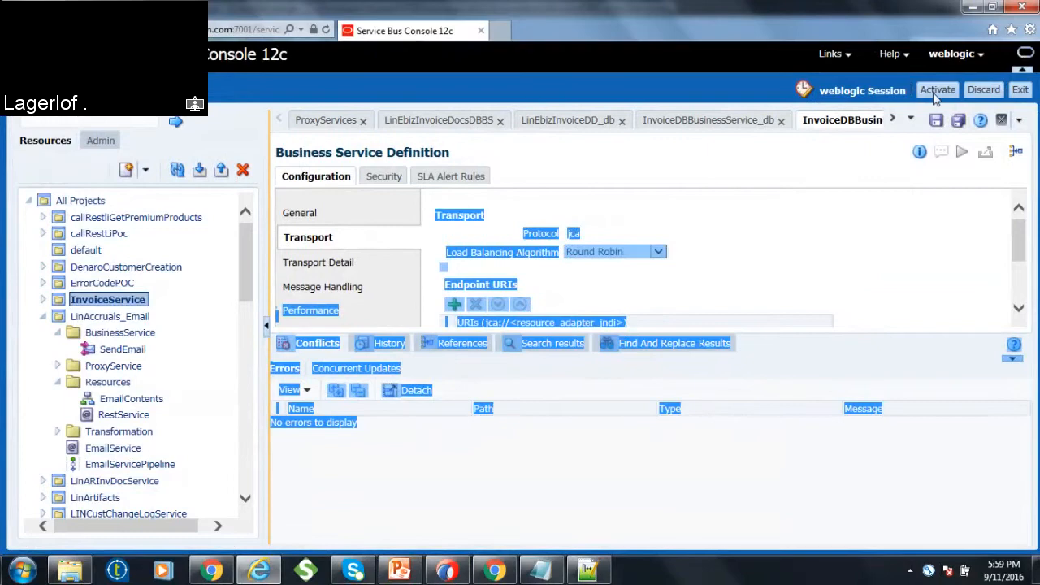
- Activate the pending weblogic session, committing the imported InvoiceService changes
left_click(936, 89)
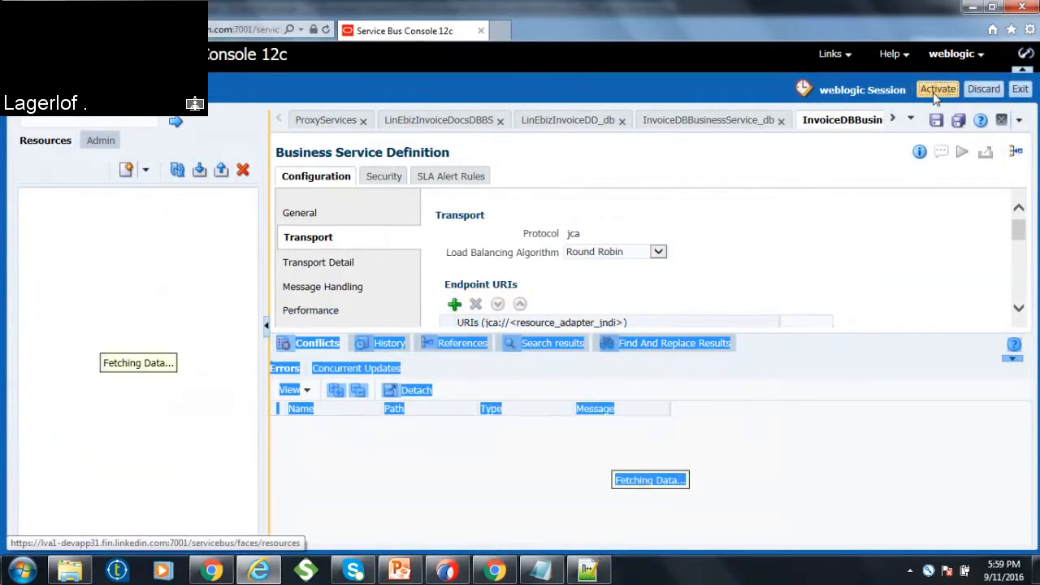
left_click(937, 88)
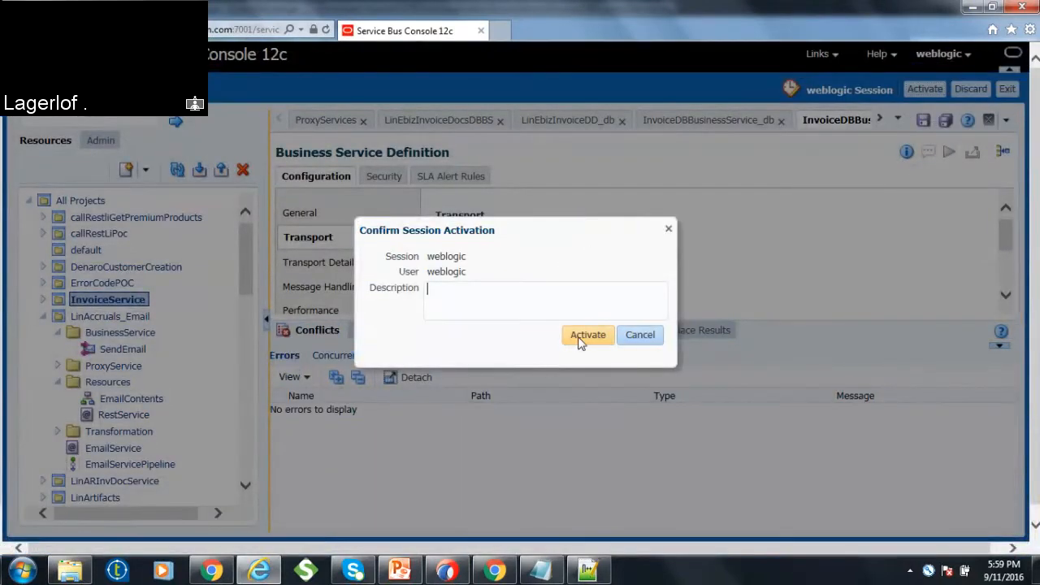
left_click(588, 335)
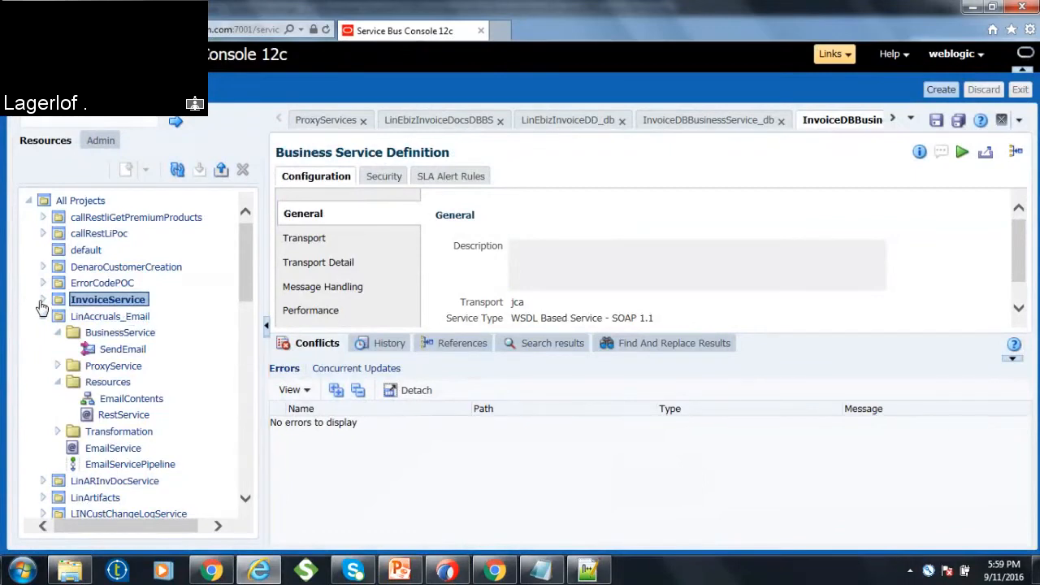
- Expand and open InvoiceService, then close the InvoiceDBBusinessService_db and InvoiceDBBusinessService editors
left_click(42, 308)
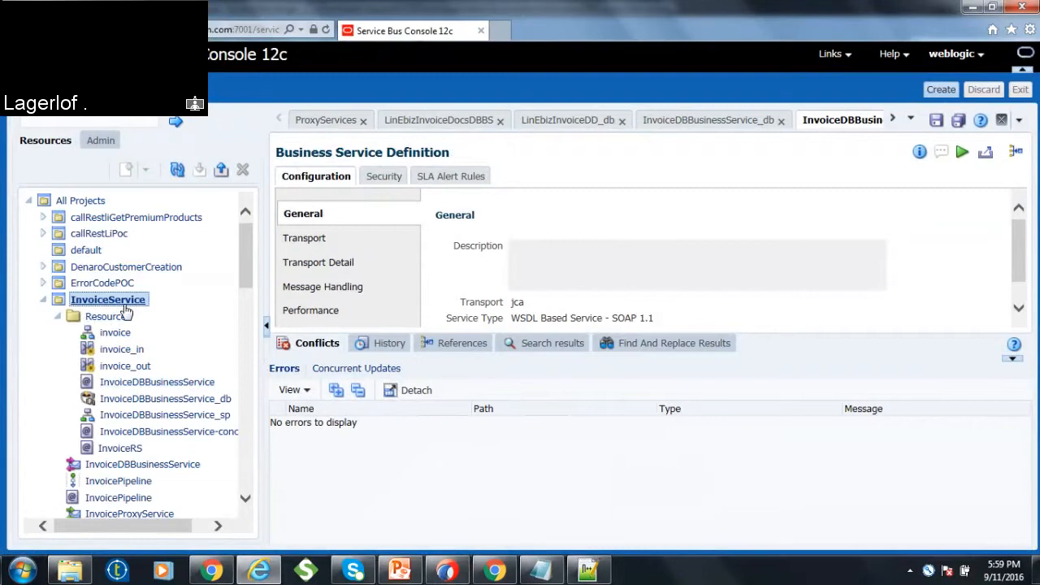
left_click(107, 299)
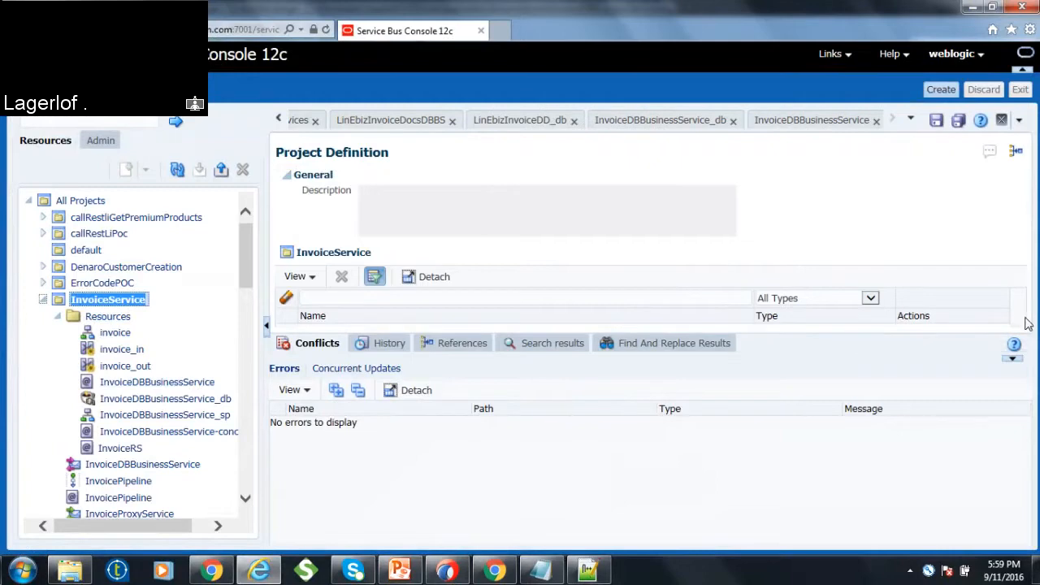
mouse_move(117, 315)
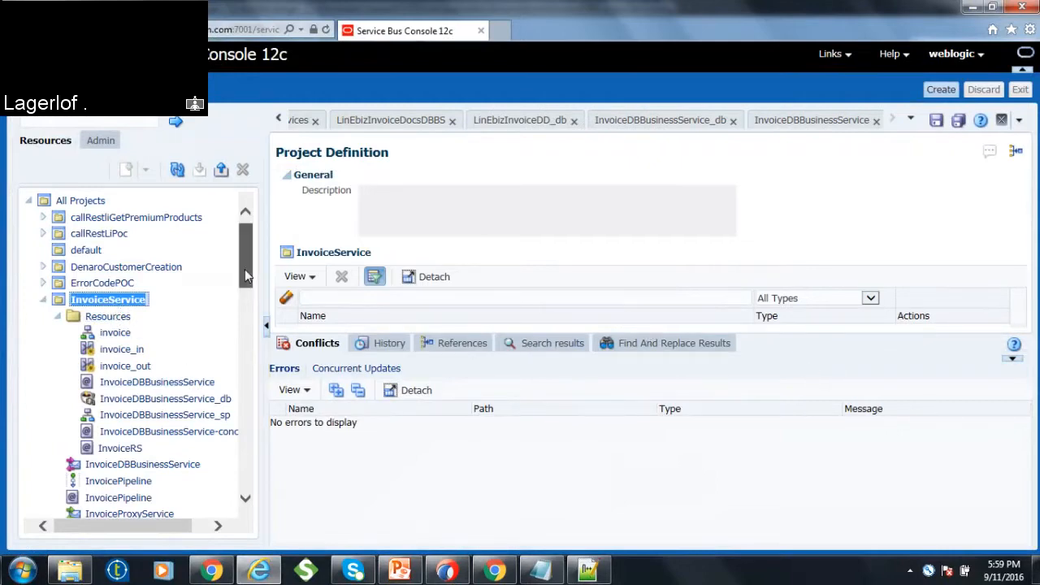
scroll("down", 3)
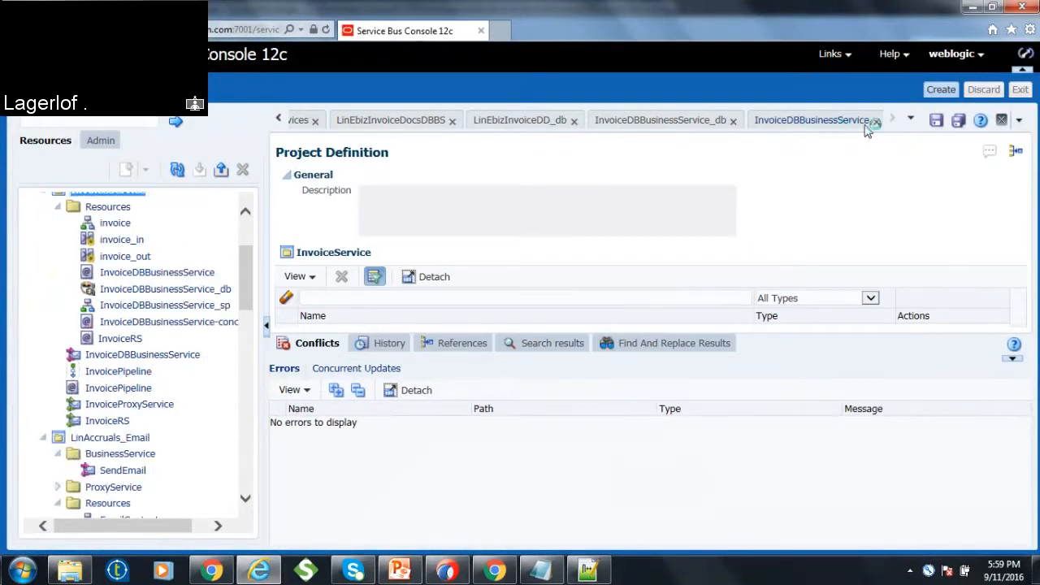
left_click(812, 121)
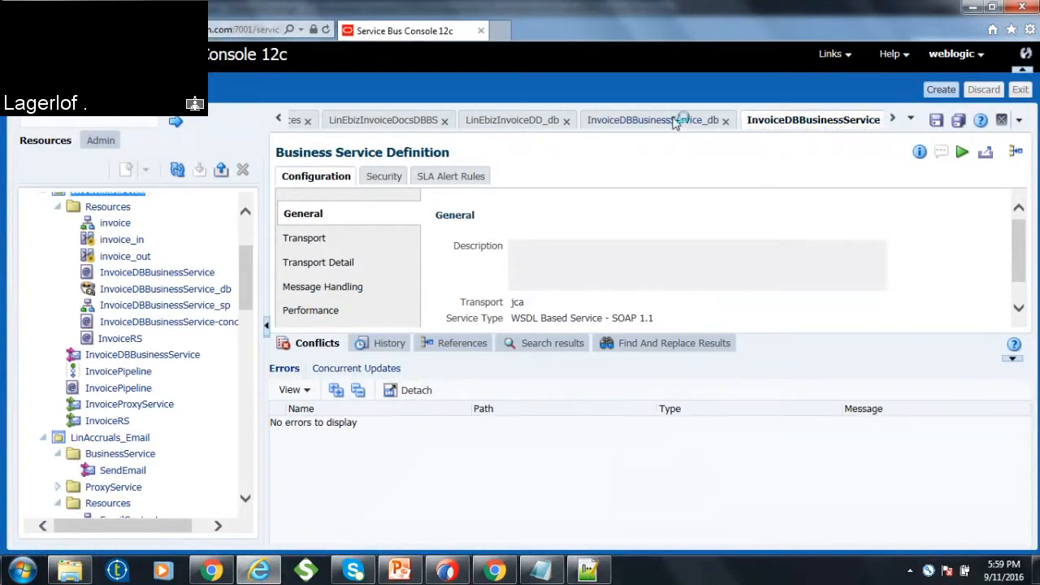
left_click(650, 120)
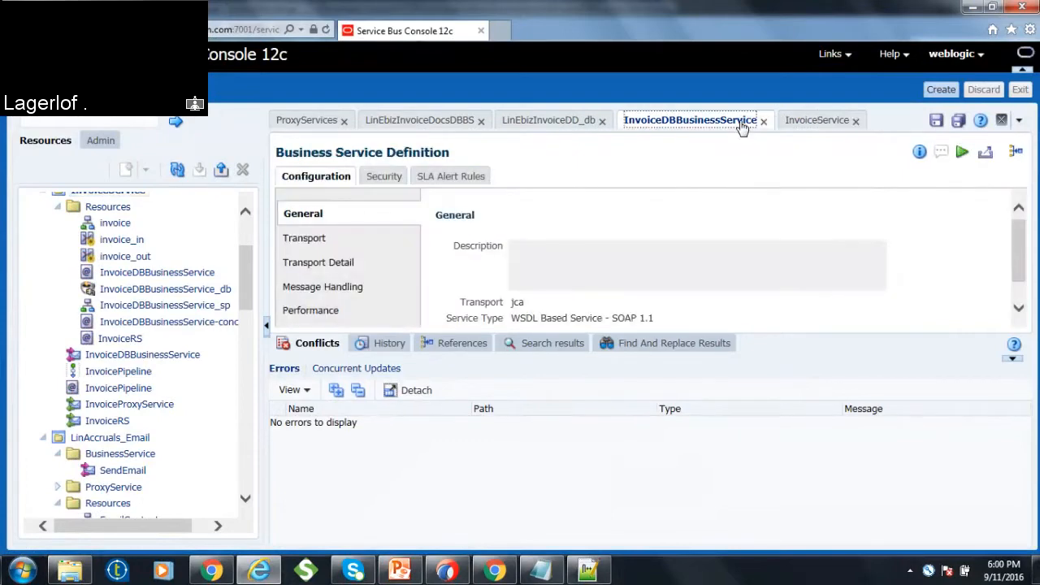
left_click(764, 121)
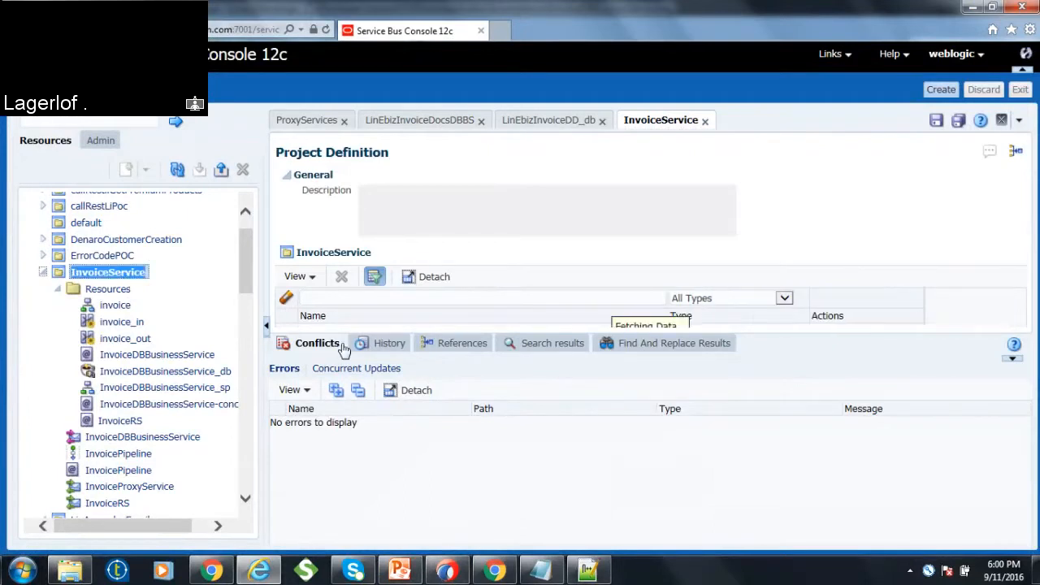
mouse_move(461, 341)
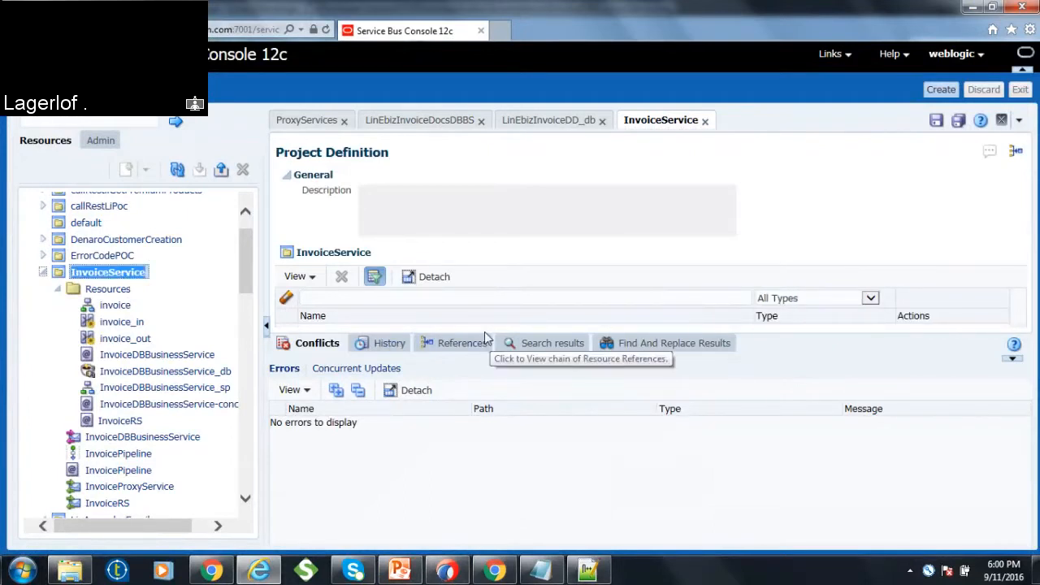
mouse_move(552, 341)
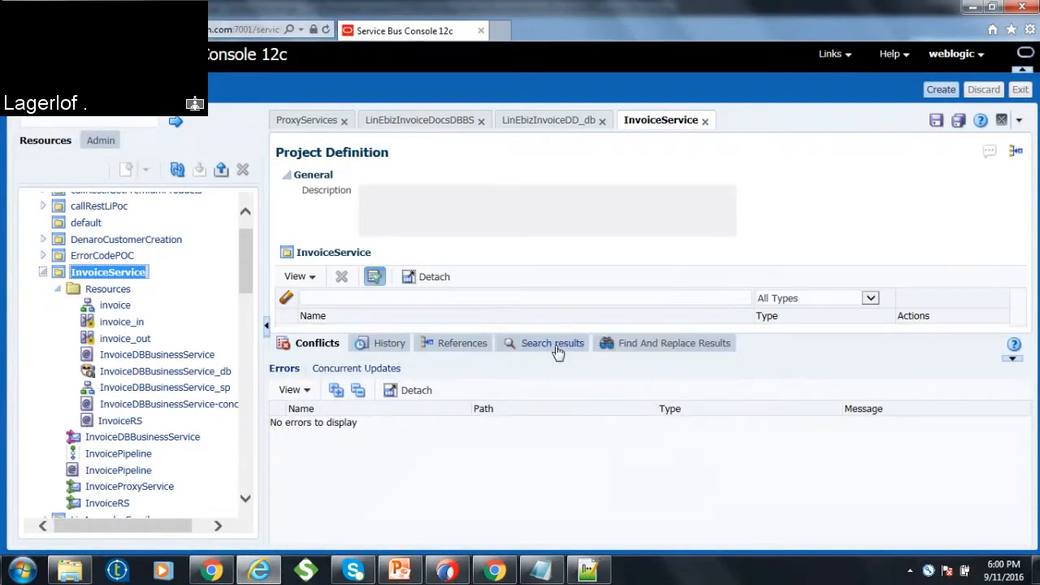
mouse_move(763, 342)
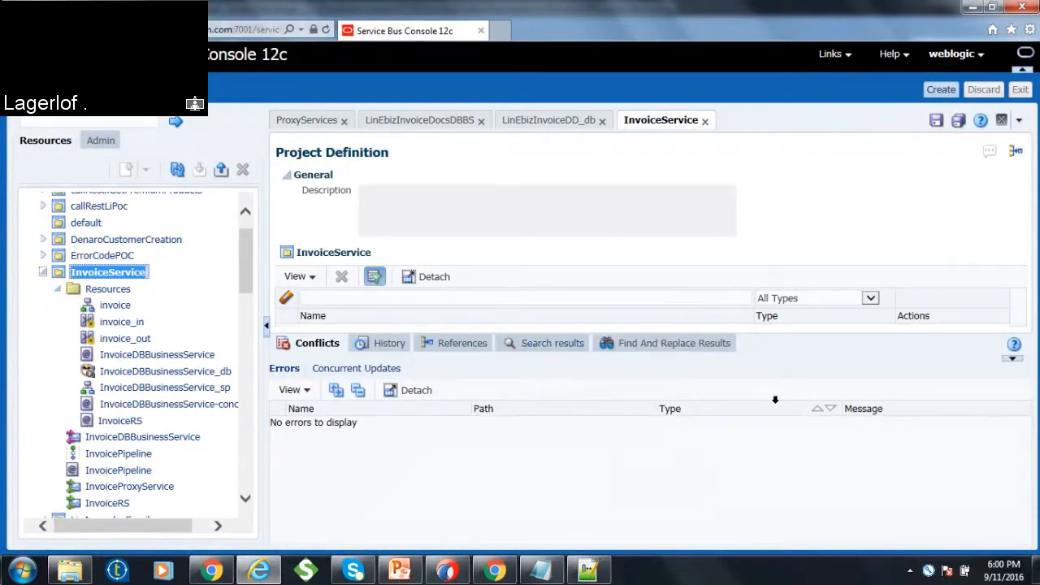
mouse_move(657, 123)
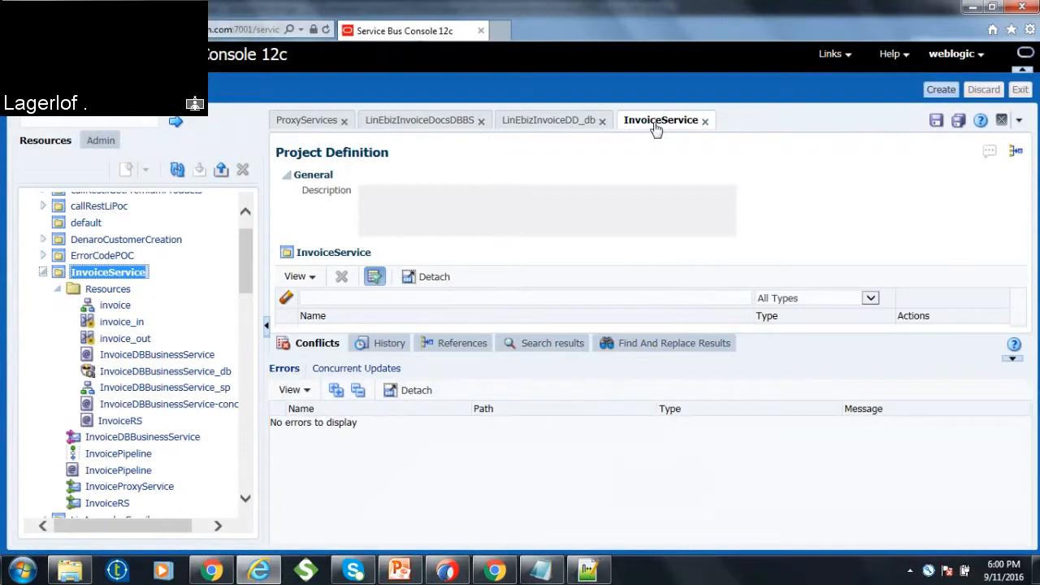
- Close the InvoiceService, LinEbizInvoiceDD_db and LinEbizInvoiceDocsDBBS editors, leaving ProxyServices
left_click(706, 121)
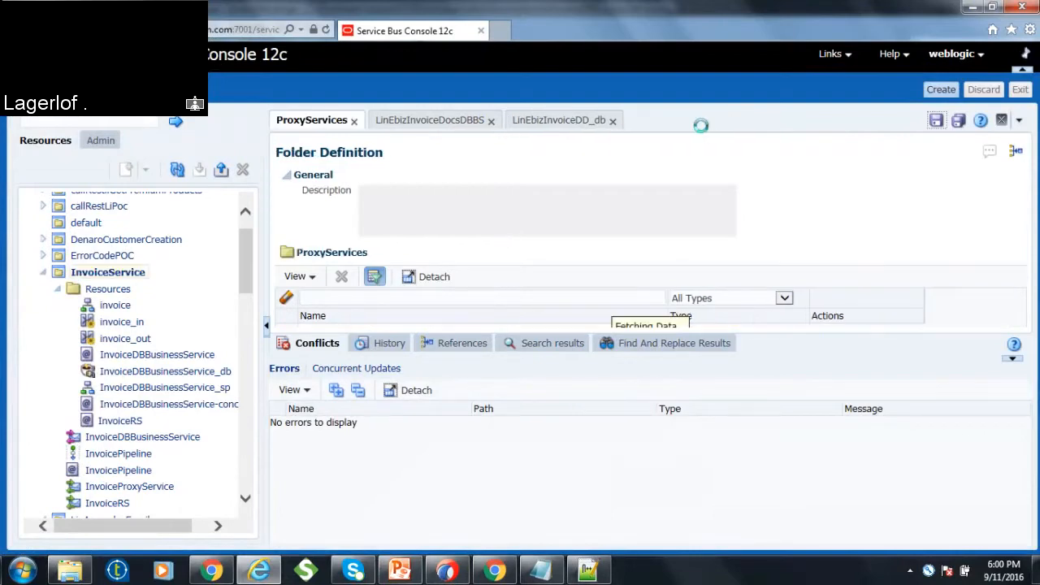
left_click(611, 120)
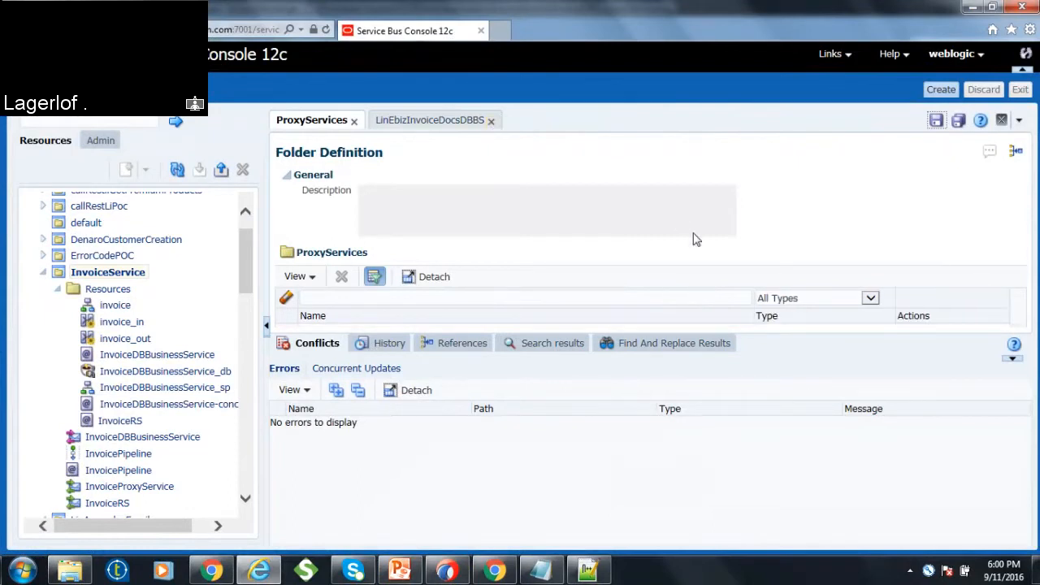
left_click(491, 120)
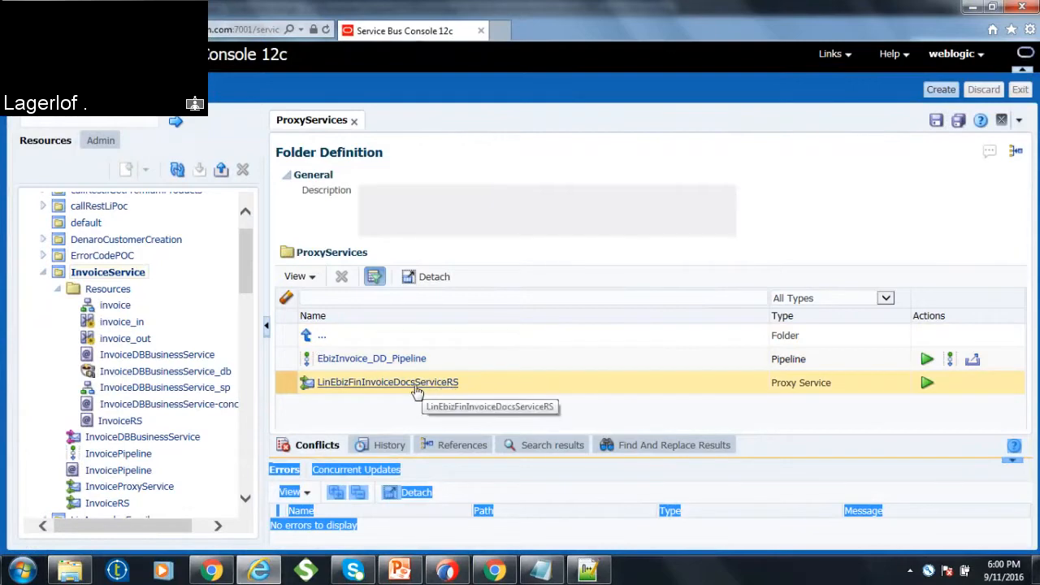
mouse_move(899, 395)
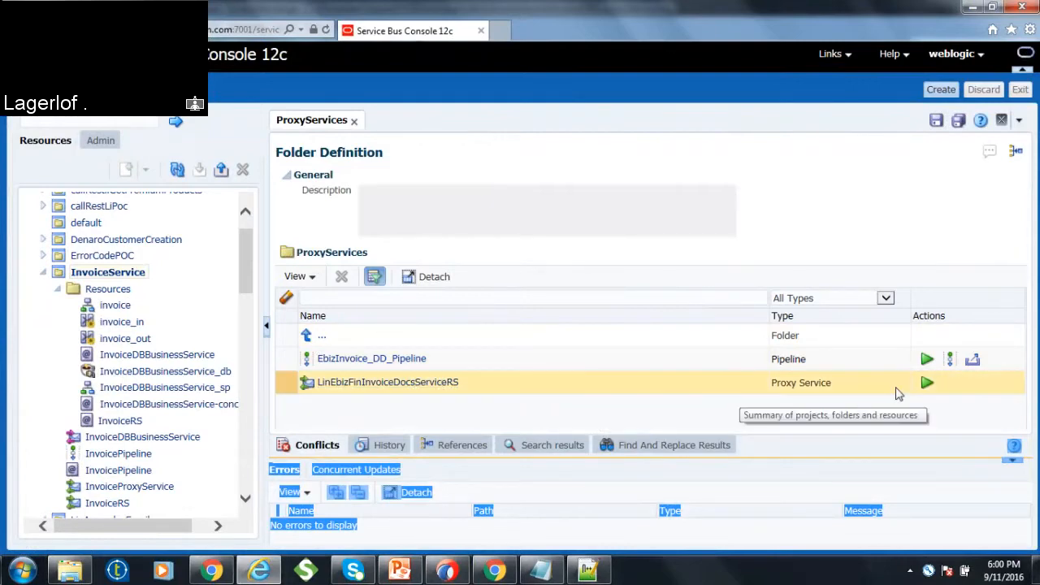
mouse_move(926, 383)
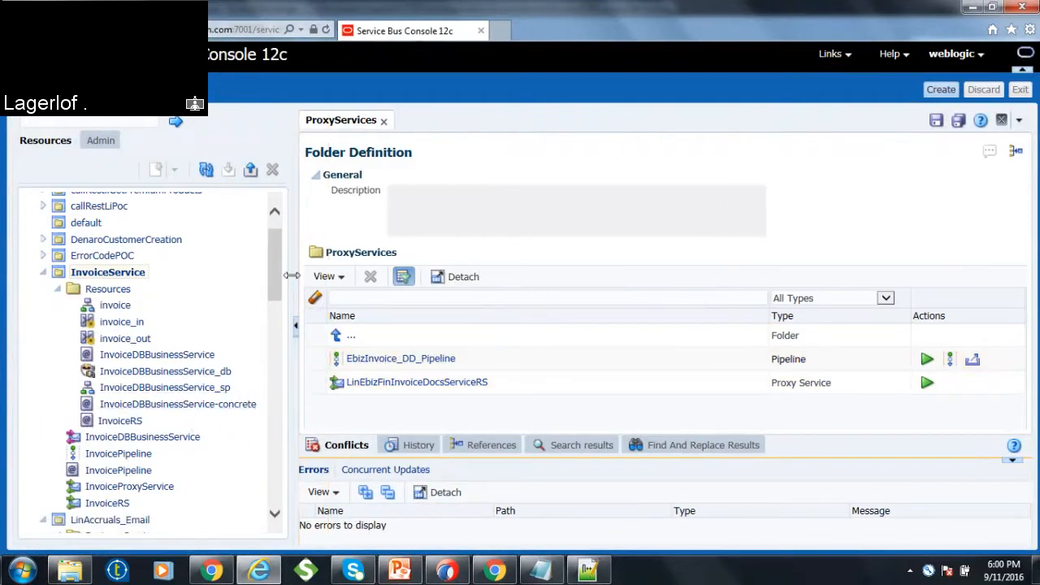
mouse_move(143, 437)
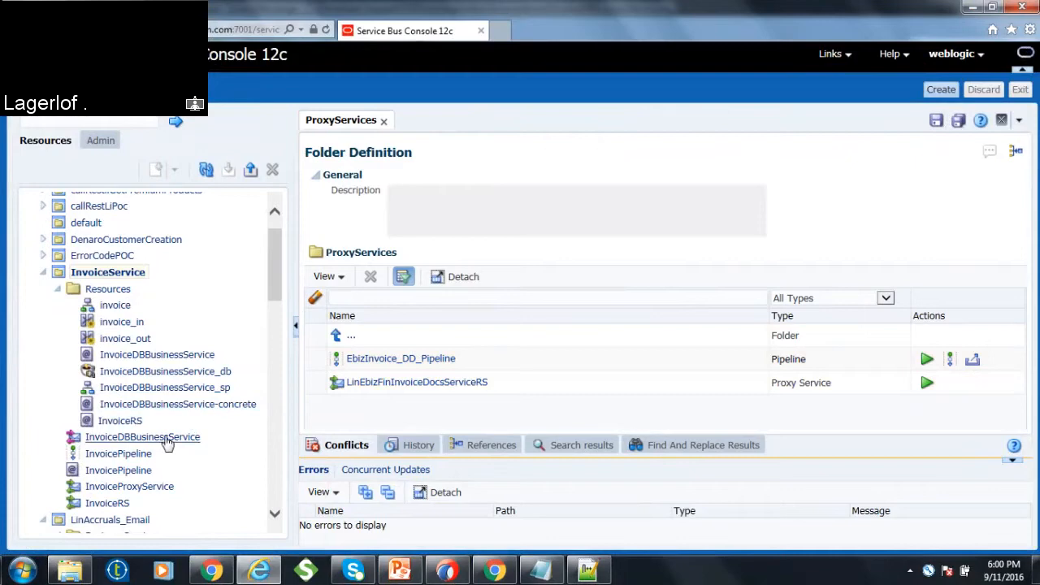
- View the InvoiceDBBusinessService definition (JCA, WSDL SOAP 1.1), then return to the InvoiceService overview
left_click(143, 435)
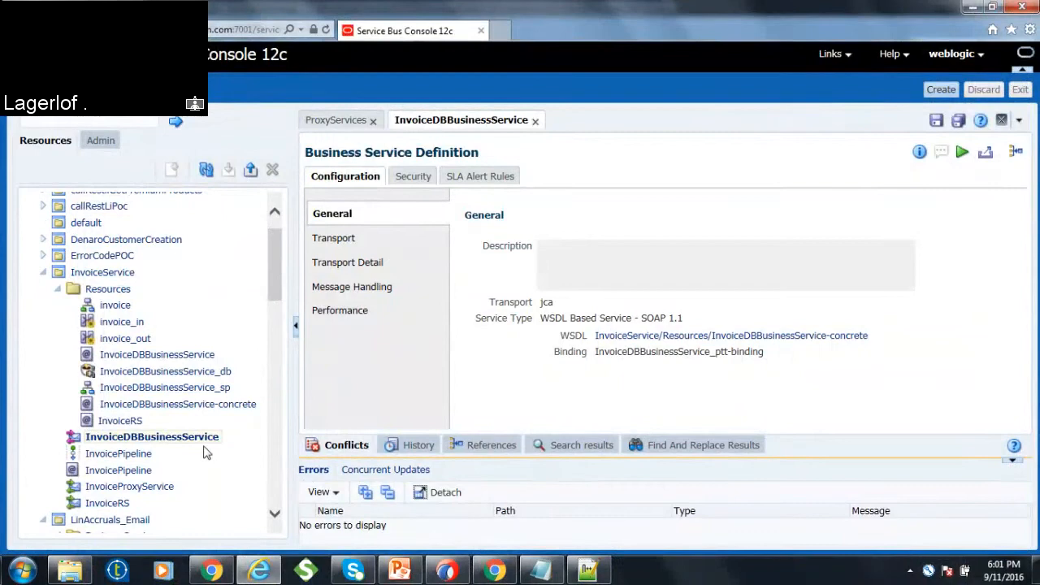
mouse_move(254, 419)
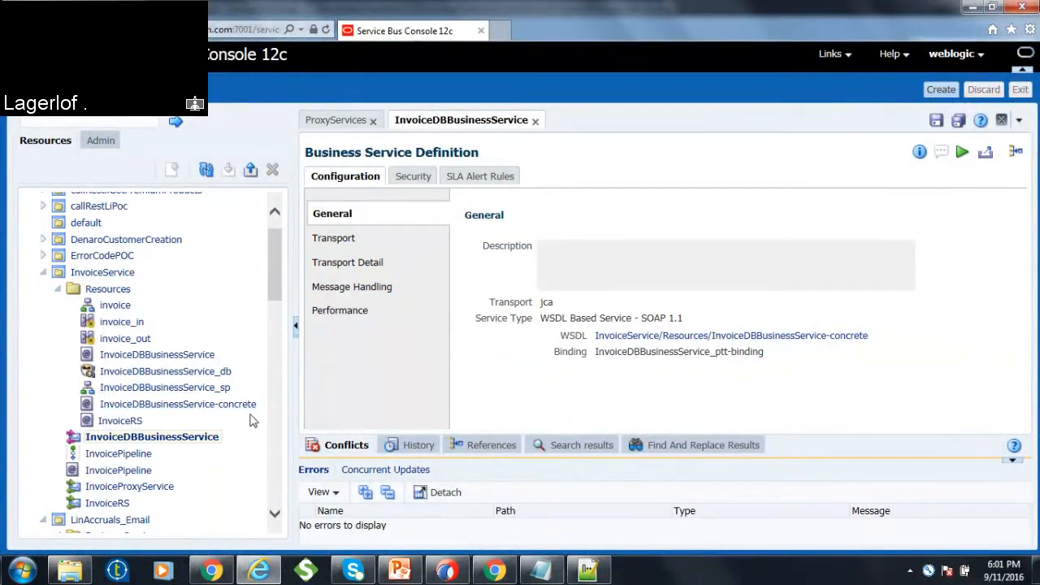
mouse_move(126, 239)
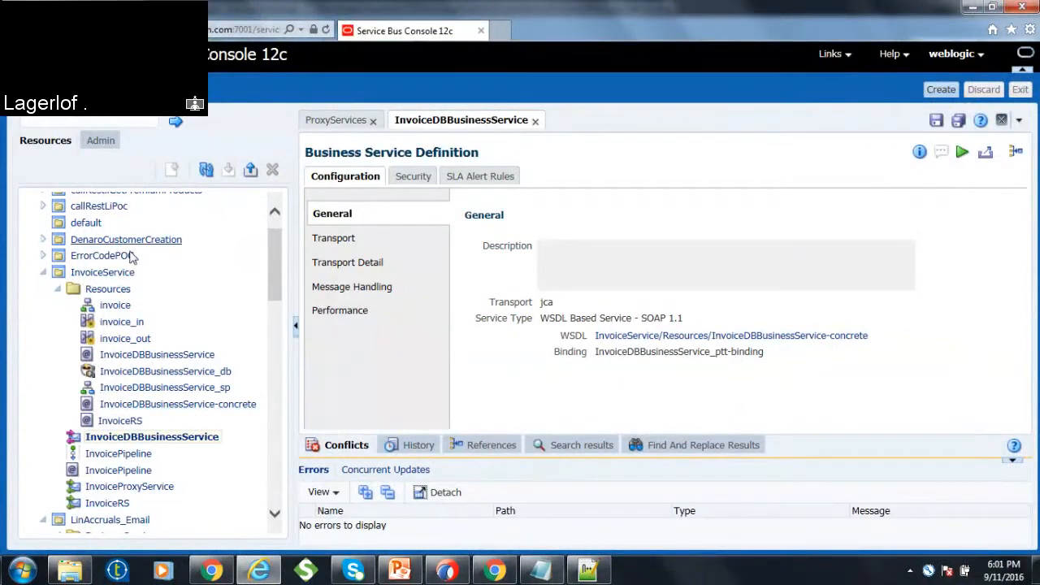
left_click(102, 271)
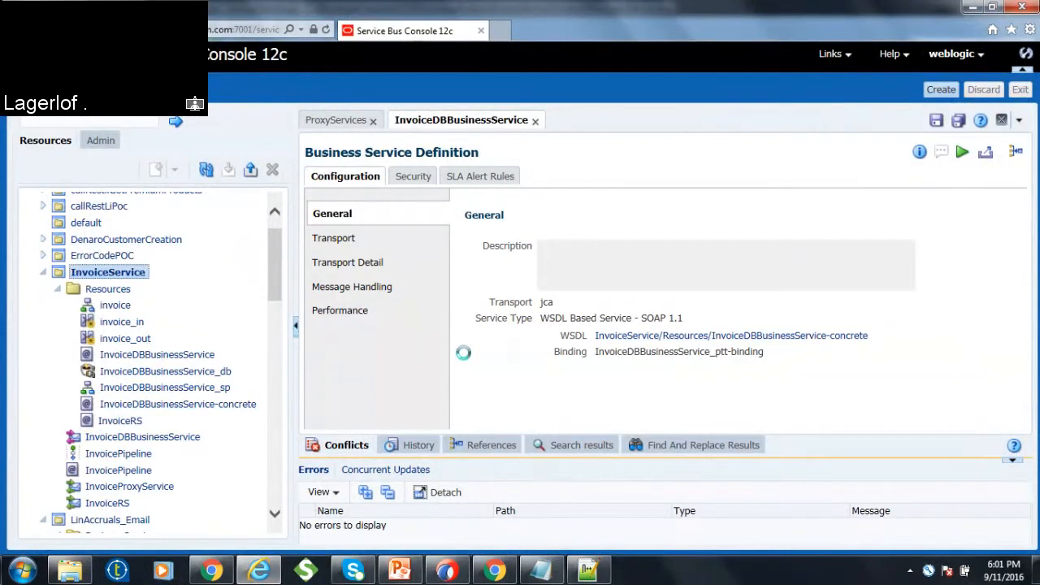
- Show the InvoiceService resource list down to InvoiceProxyService
left_click(107, 271)
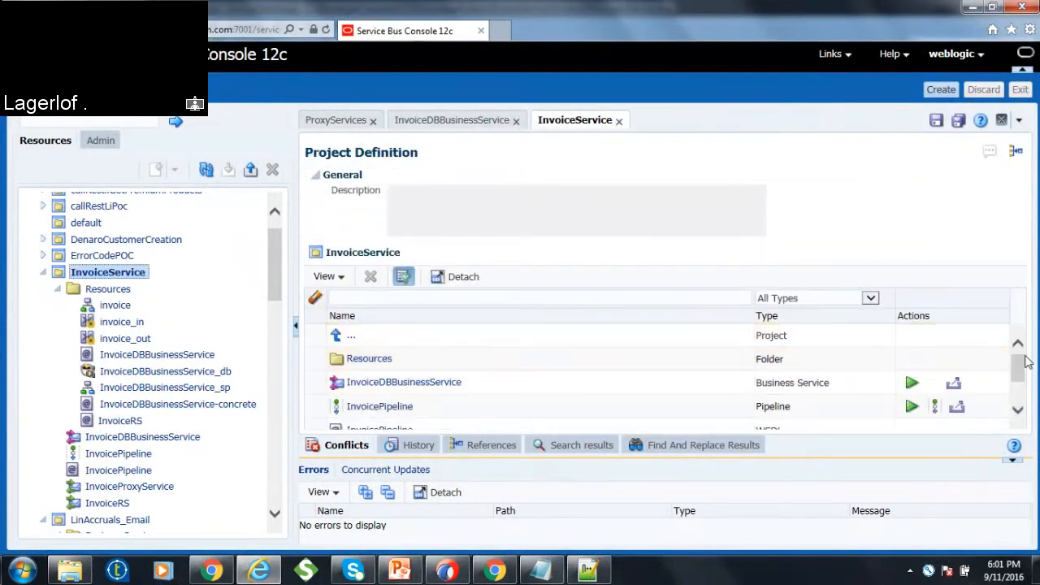
scroll("down", 3)
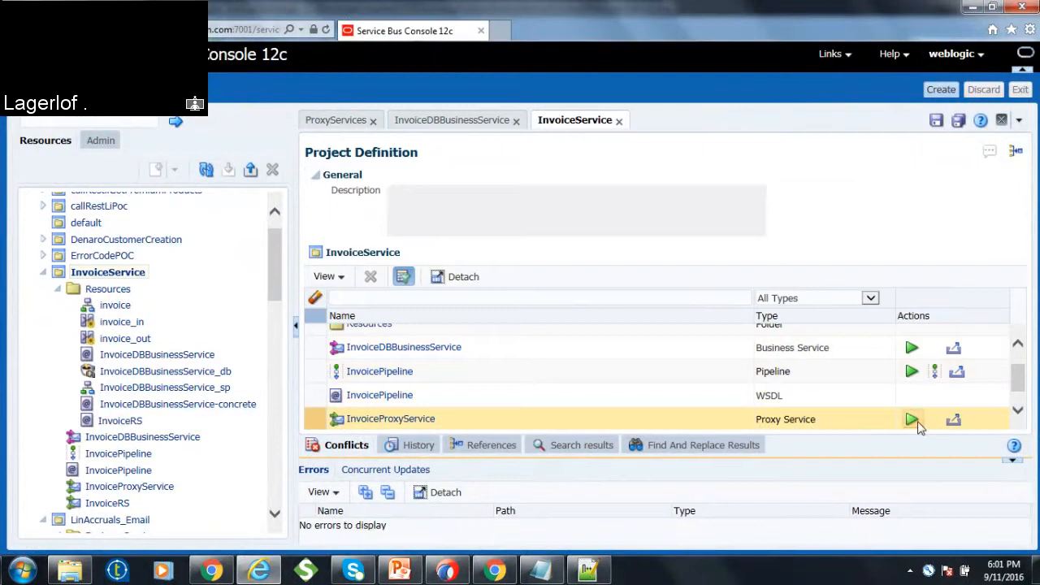
mouse_move(912, 419)
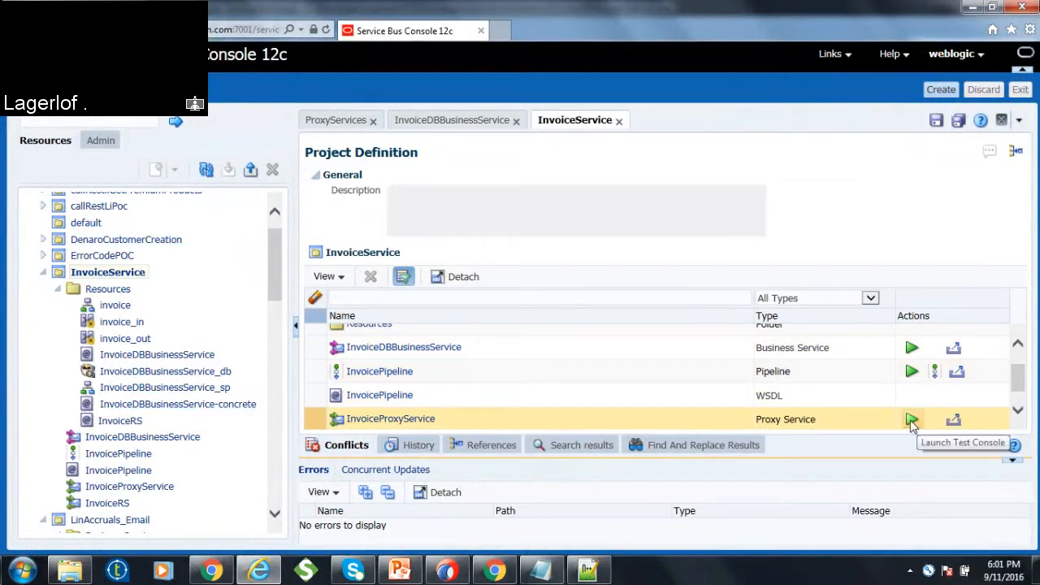
- Launch the test console for InvoiceProxyService with its sample invoice request payload
left_click(910, 419)
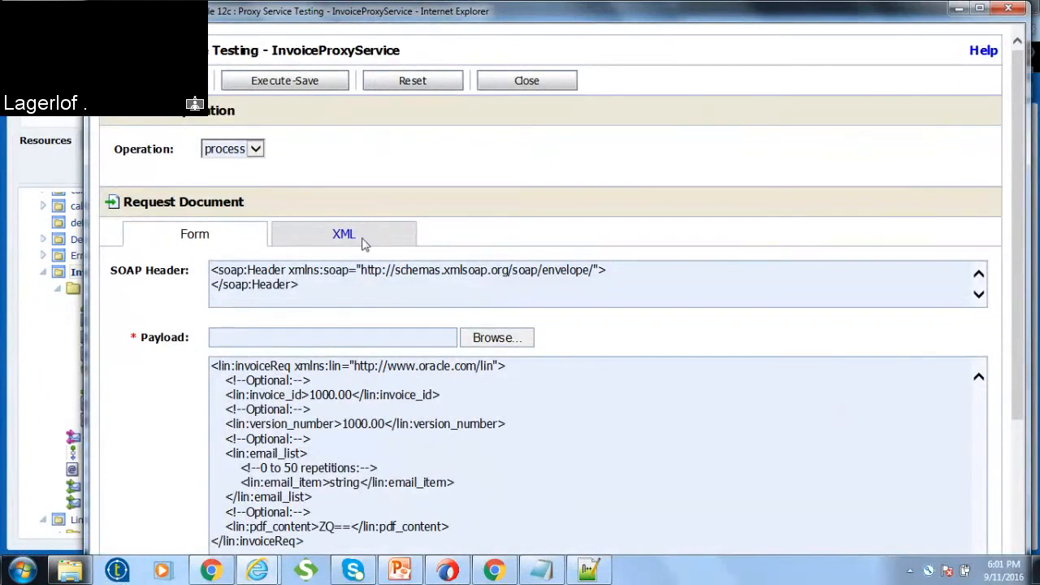
mouse_move(367, 257)
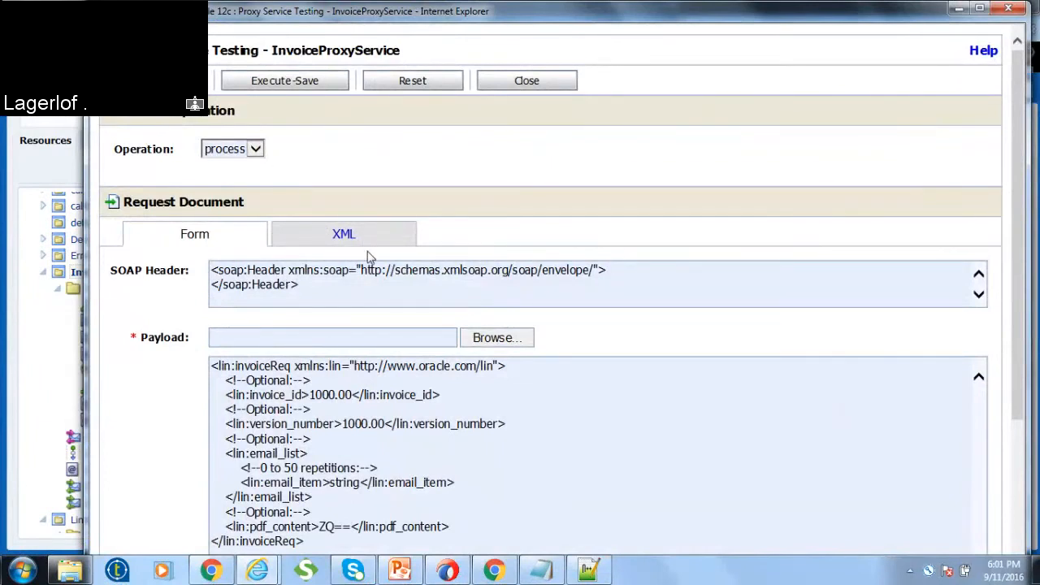
mouse_move(984, 51)
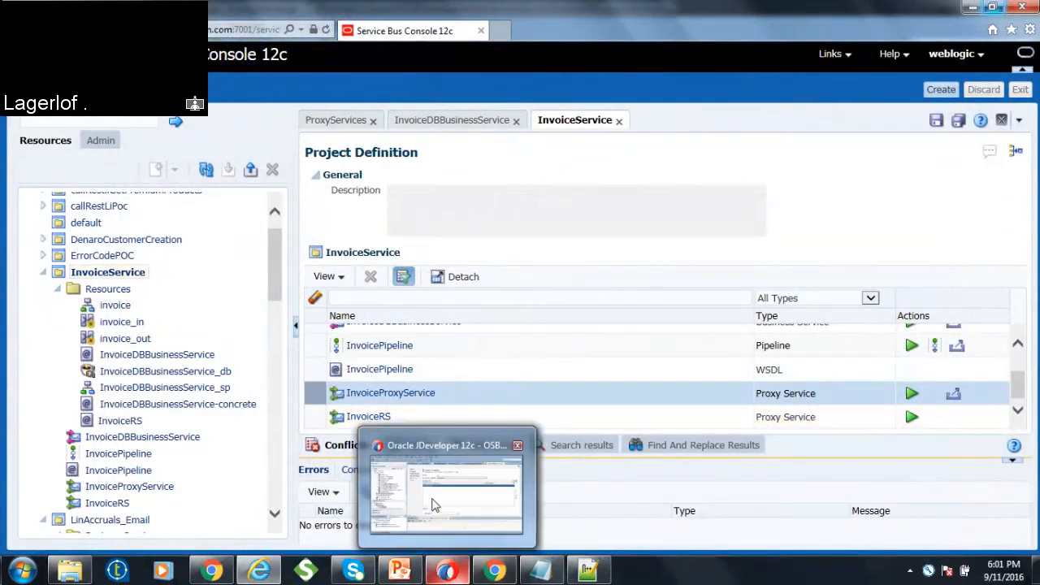
left_click(446, 488)
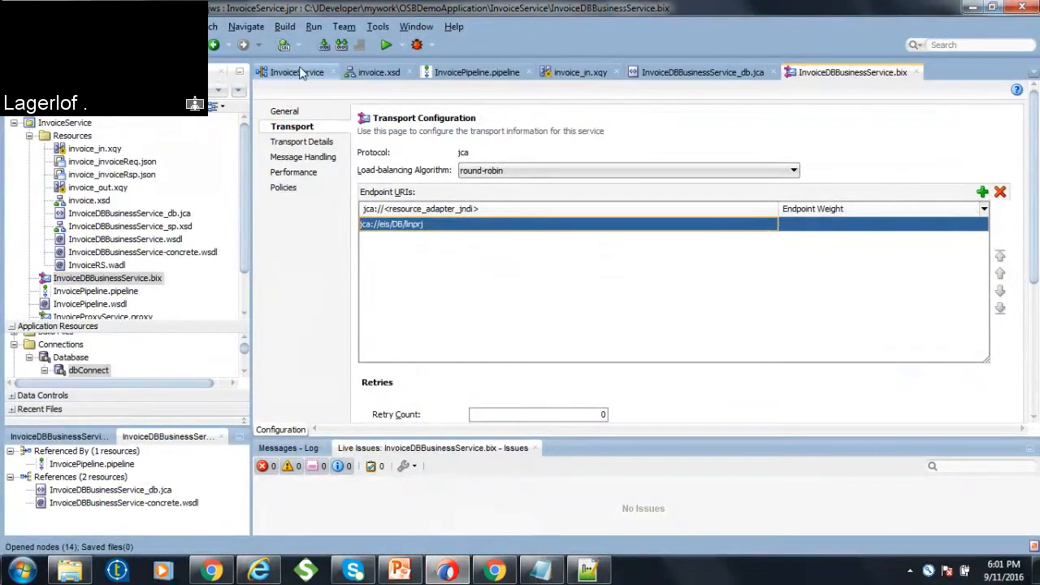
left_click(298, 72)
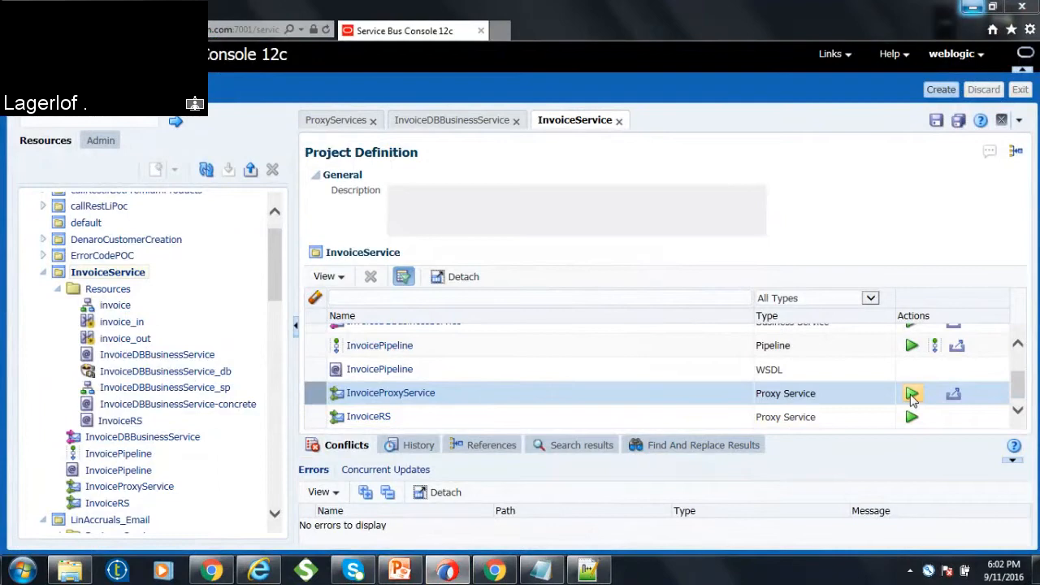
left_click(912, 395)
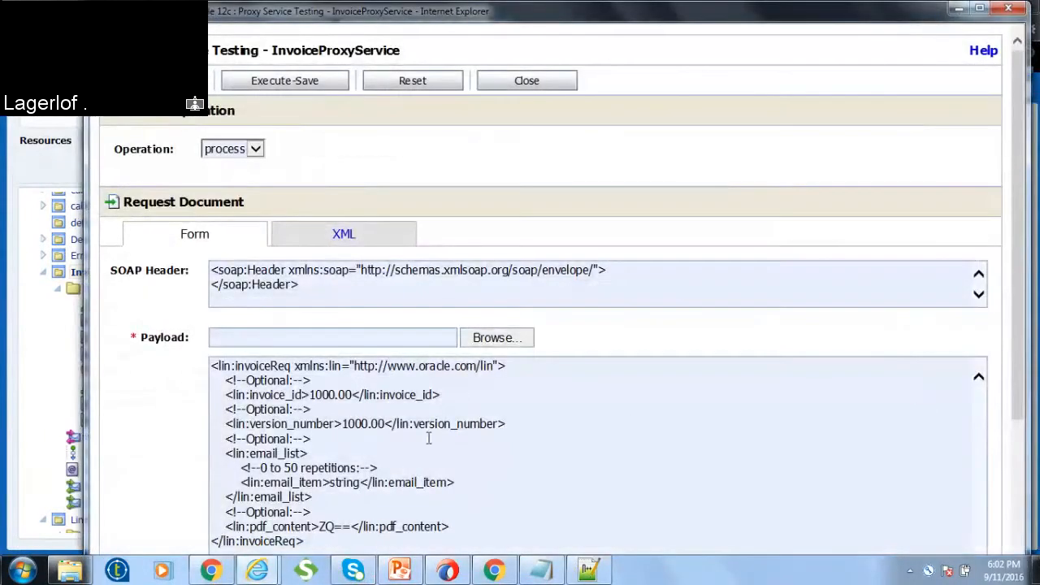
mouse_move(868, 94)
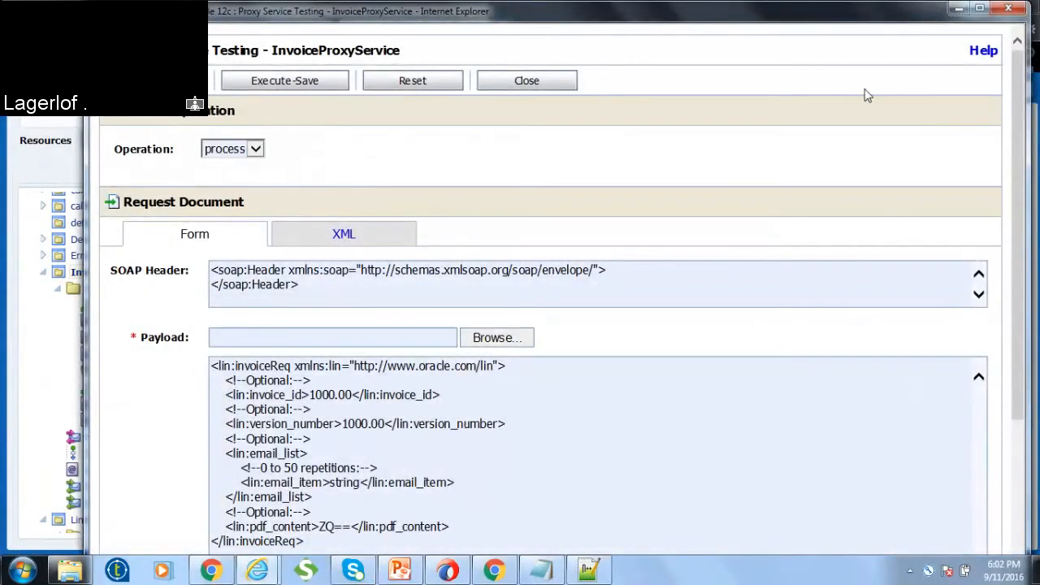
scroll("down", 3)
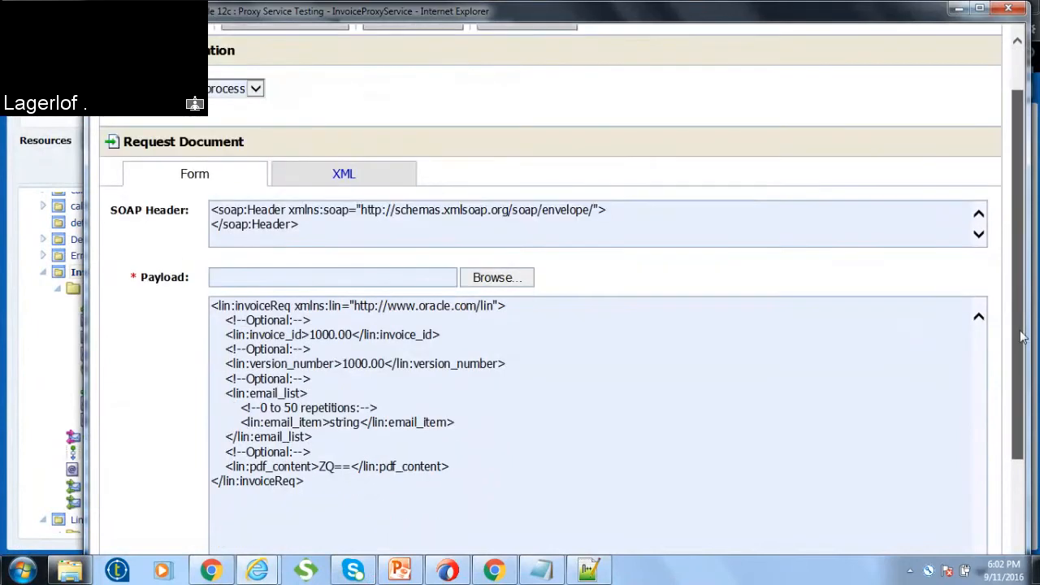
scroll("down", 3)
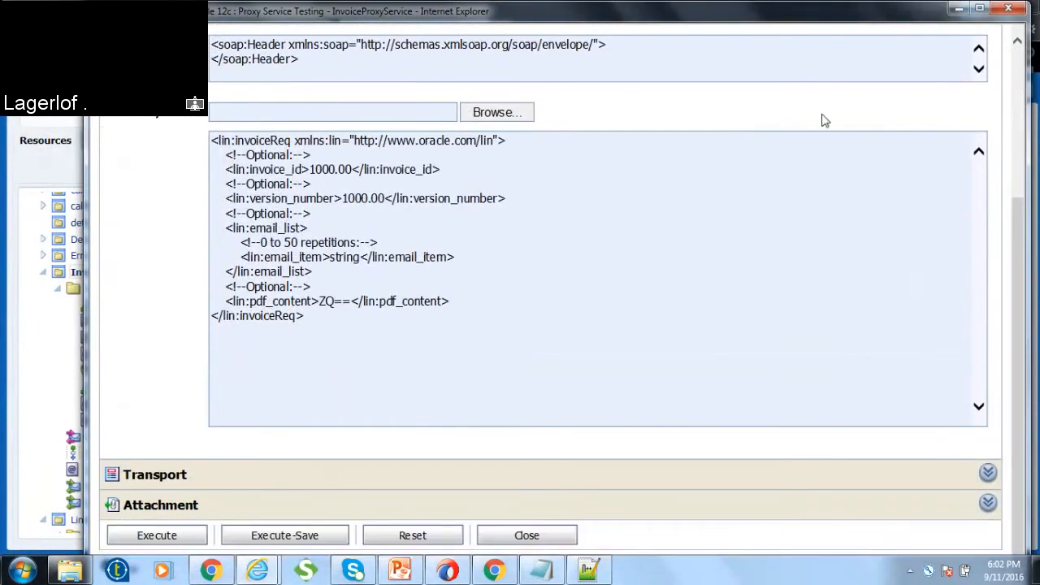
scroll("up", 3)
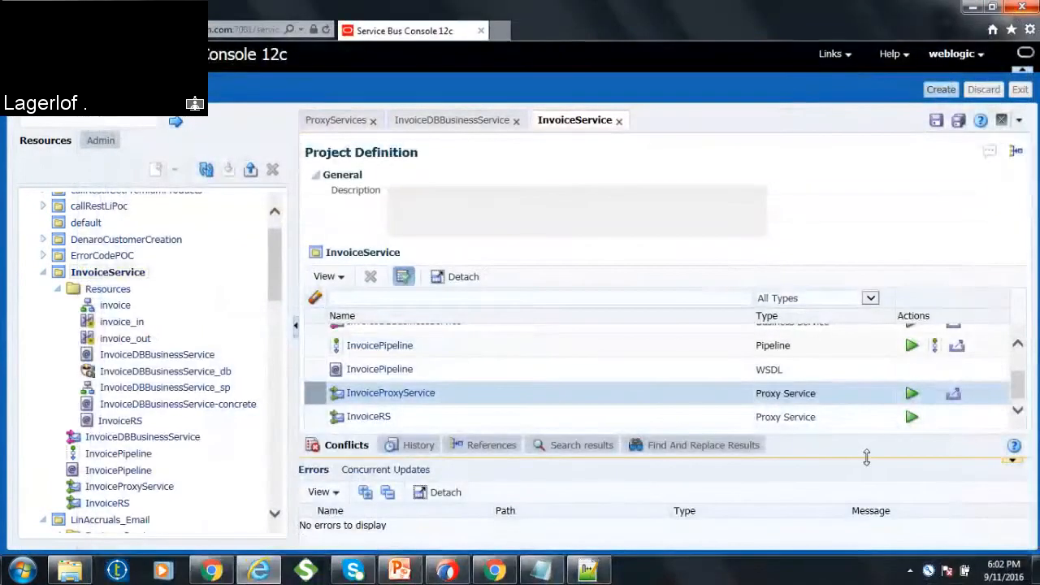
- Launch the test console for the InvoiceRS proxy showing a POST JSON invoice payload
left_click(367, 417)
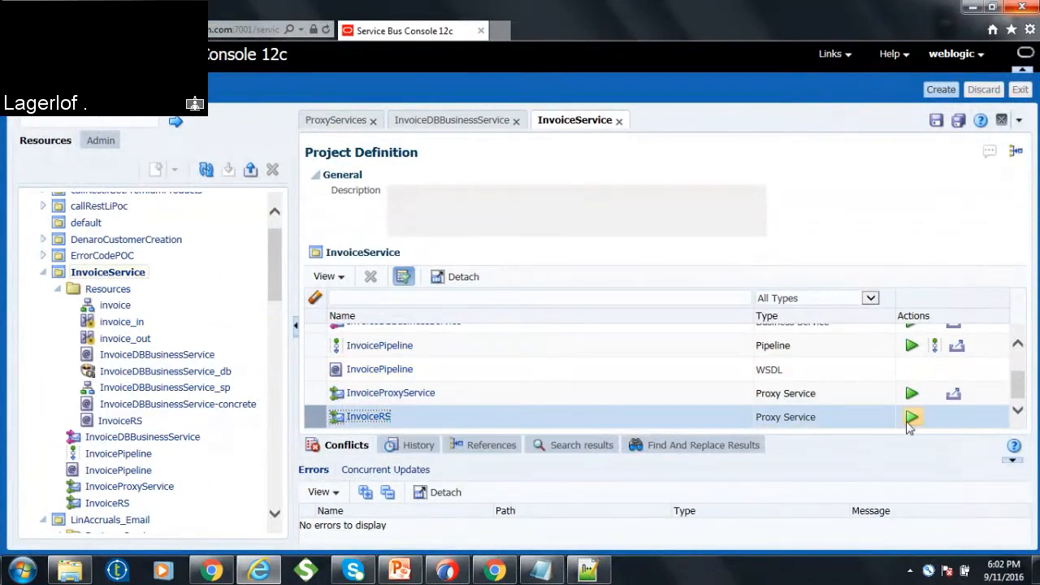
mouse_move(912, 416)
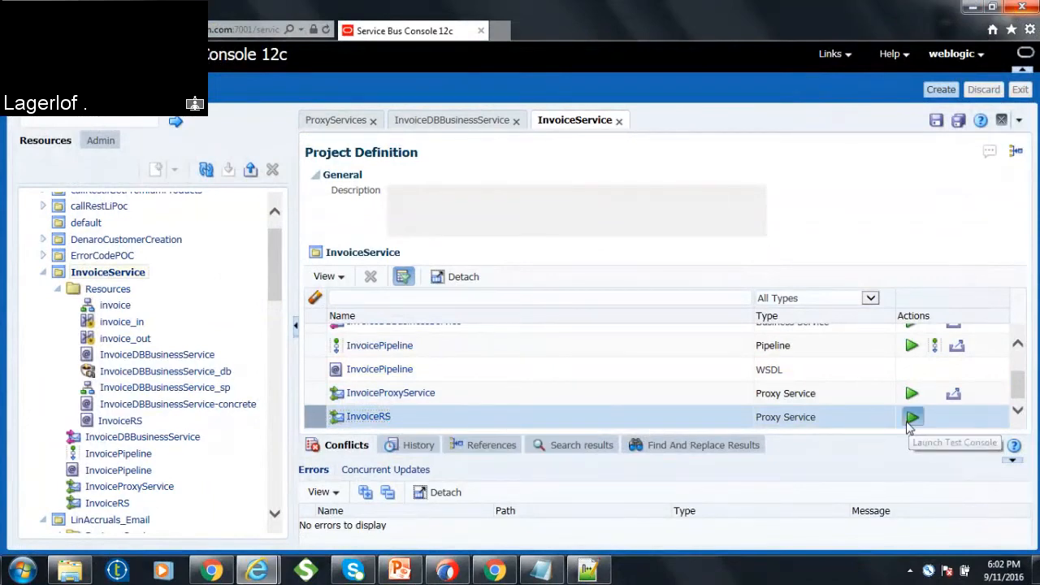
left_click(914, 416)
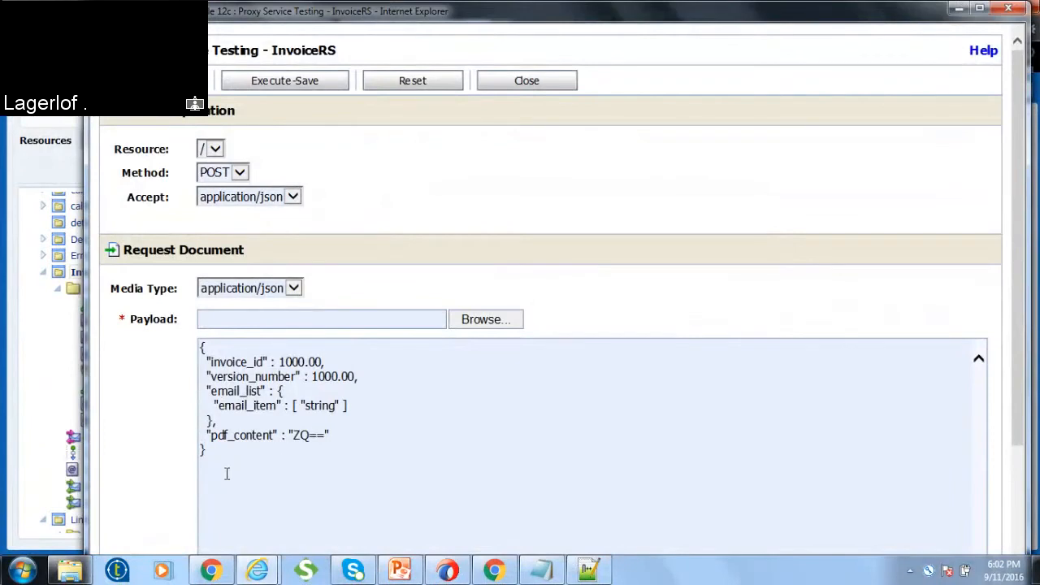
mouse_move(318, 455)
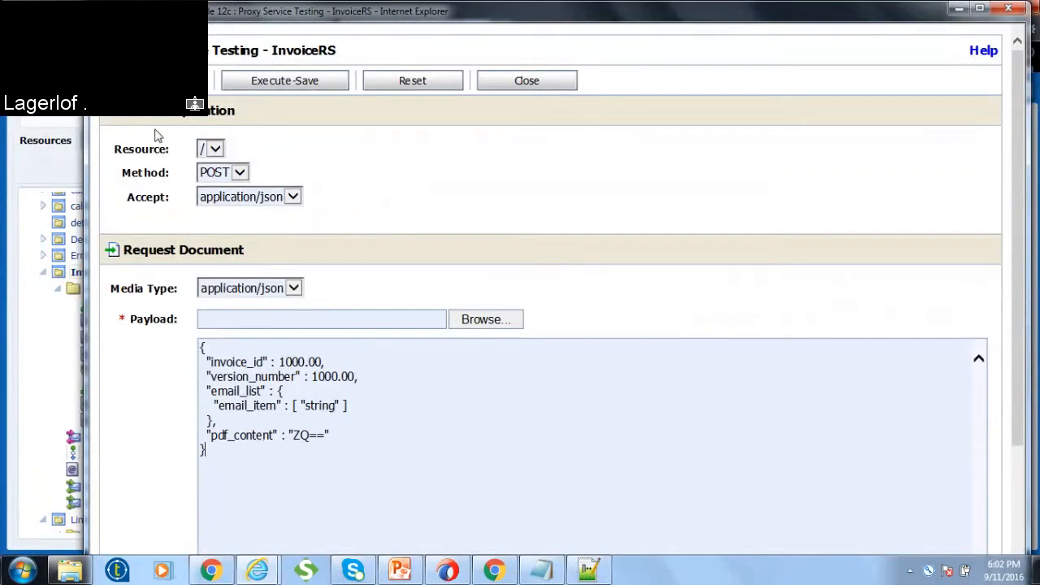
- Execute the InvoiceRS test, review the ORA-01400 NULL-insert error, and reopen the test console
left_click(285, 80)
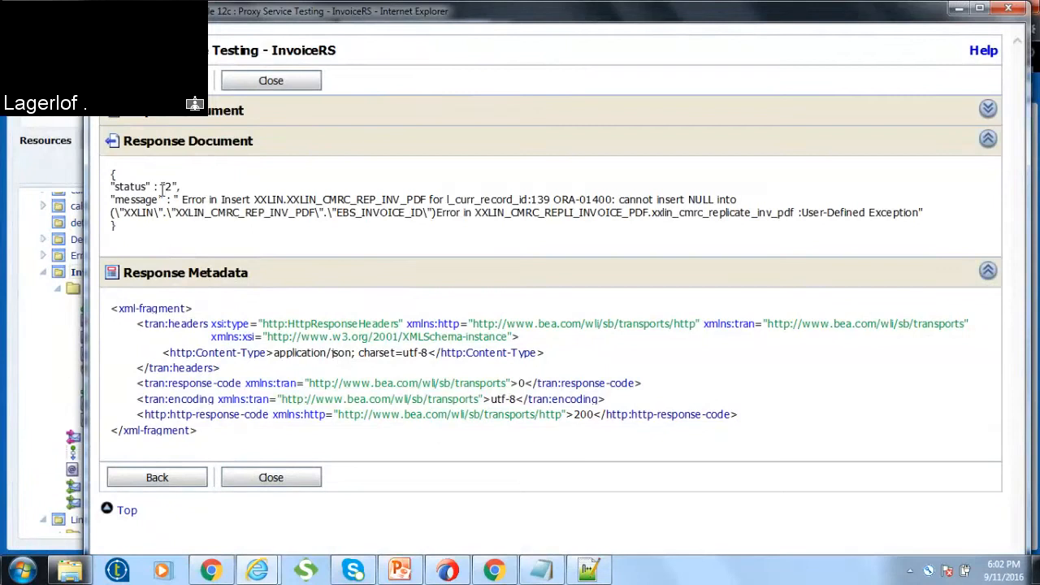
mouse_move(186, 192)
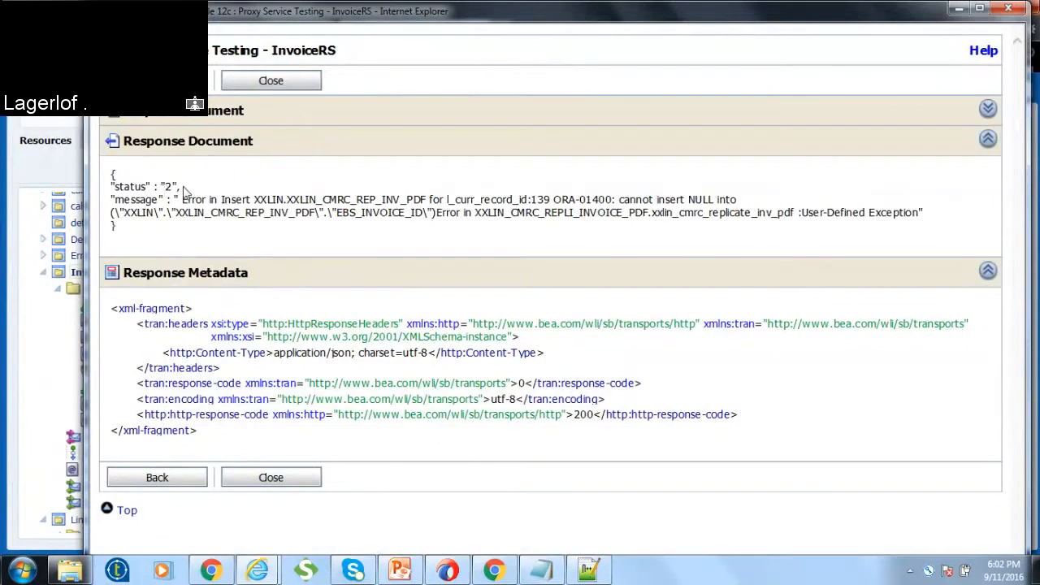
mouse_move(286, 82)
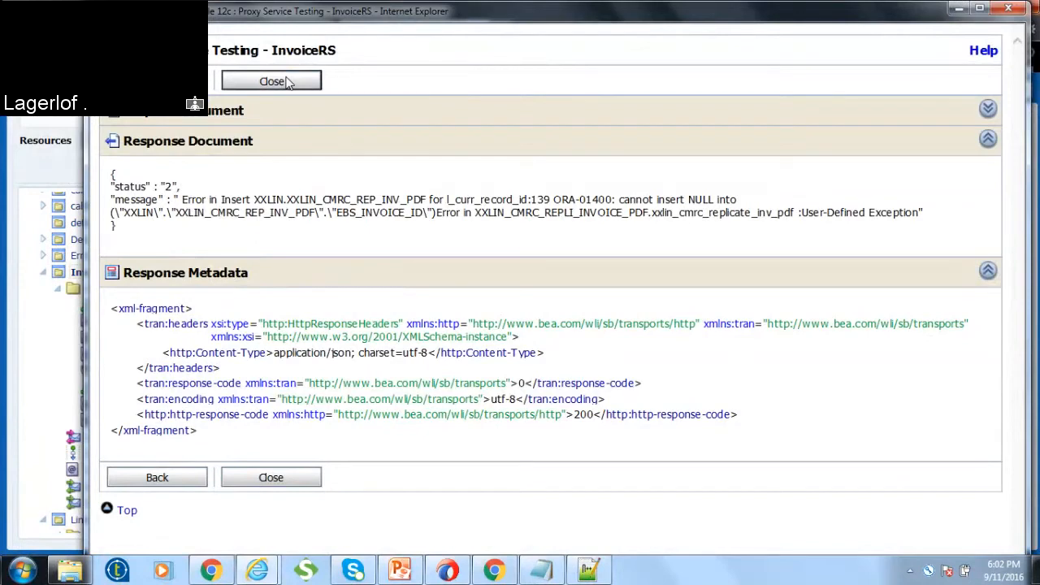
left_click(269, 81)
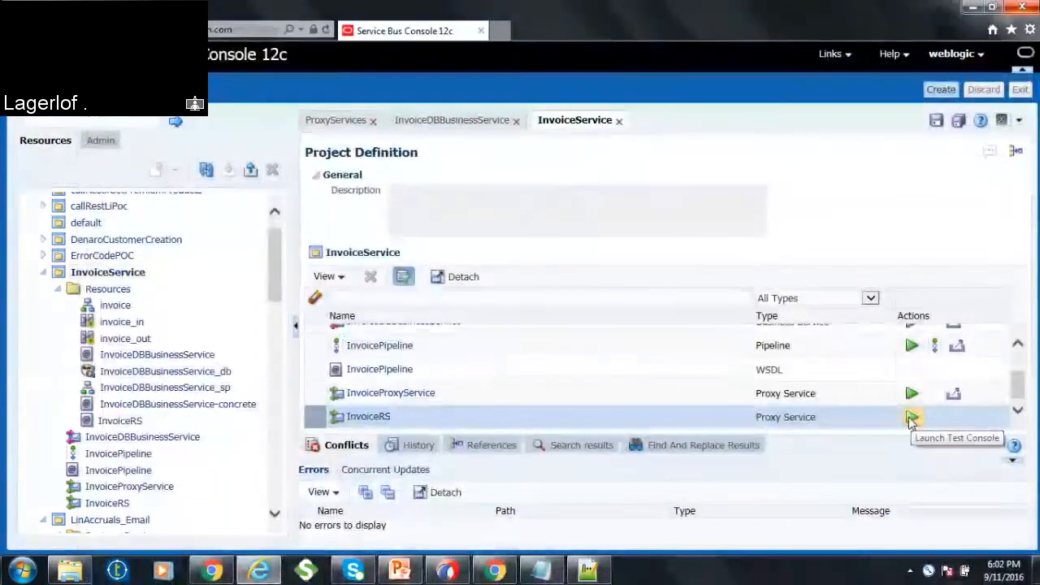
left_click(912, 416)
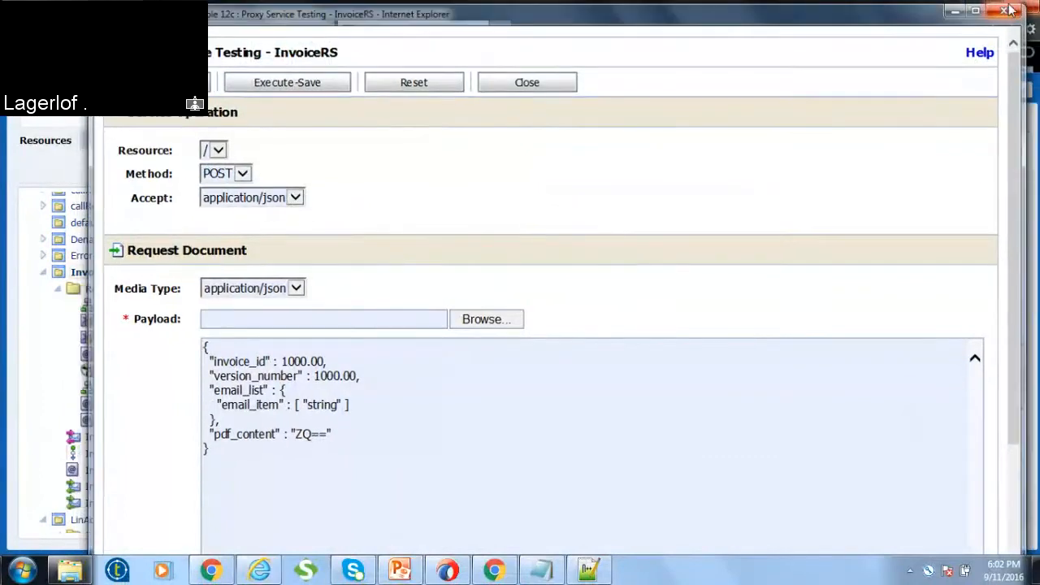
- Minimize the browser and bring the OSB-Tutorial PowerPoint deck forward to present it
left_click(1008, 9)
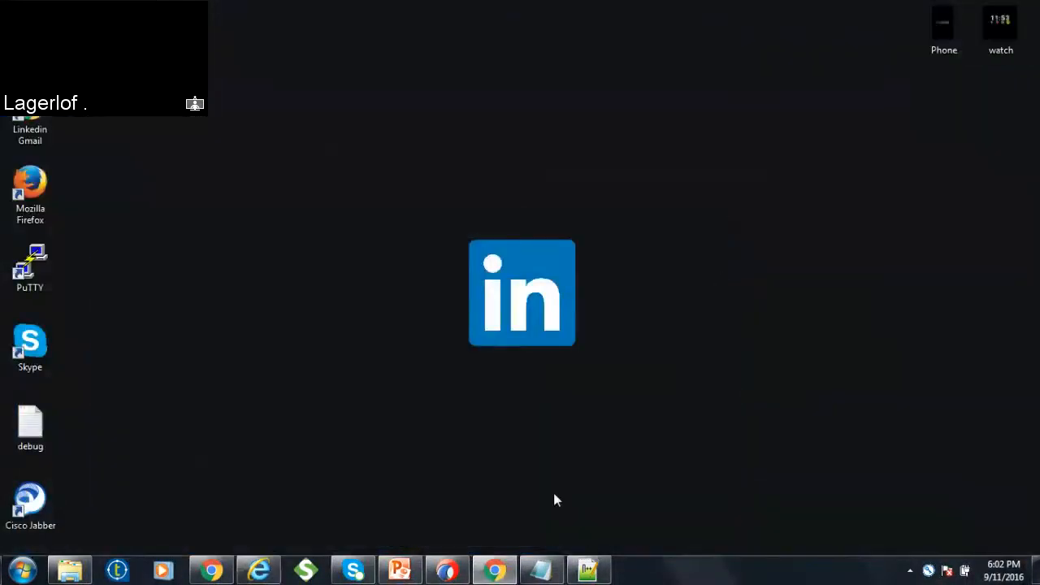
mouse_move(398, 569)
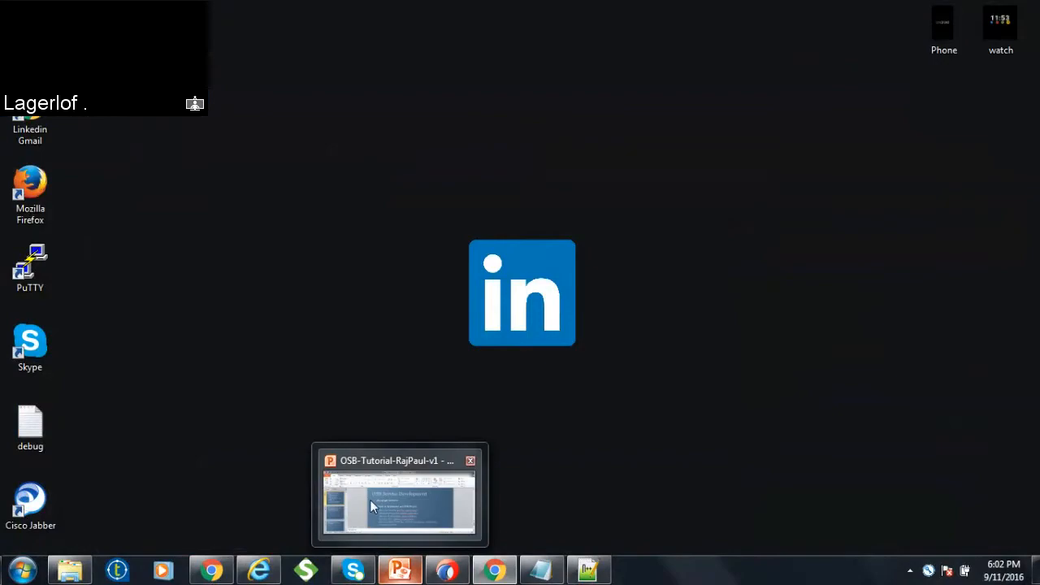
left_click(400, 495)
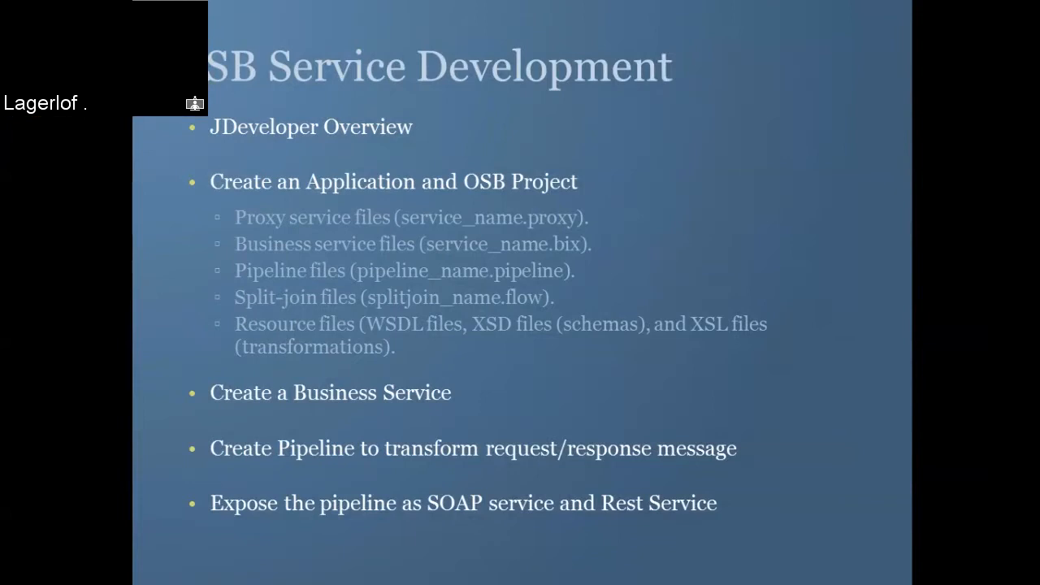
mouse_move(477, 224)
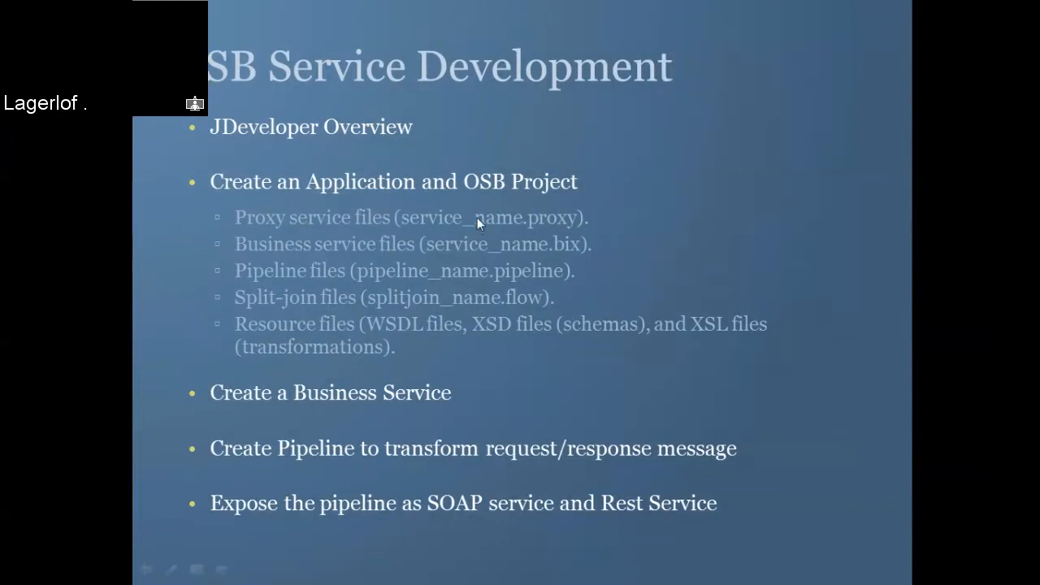
mouse_move(382, 260)
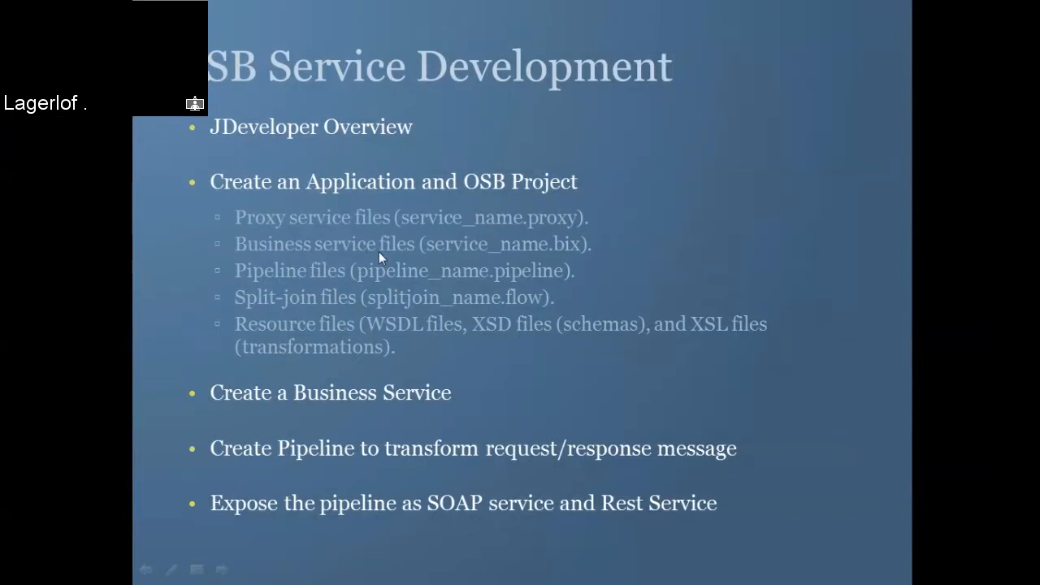
mouse_move(354, 252)
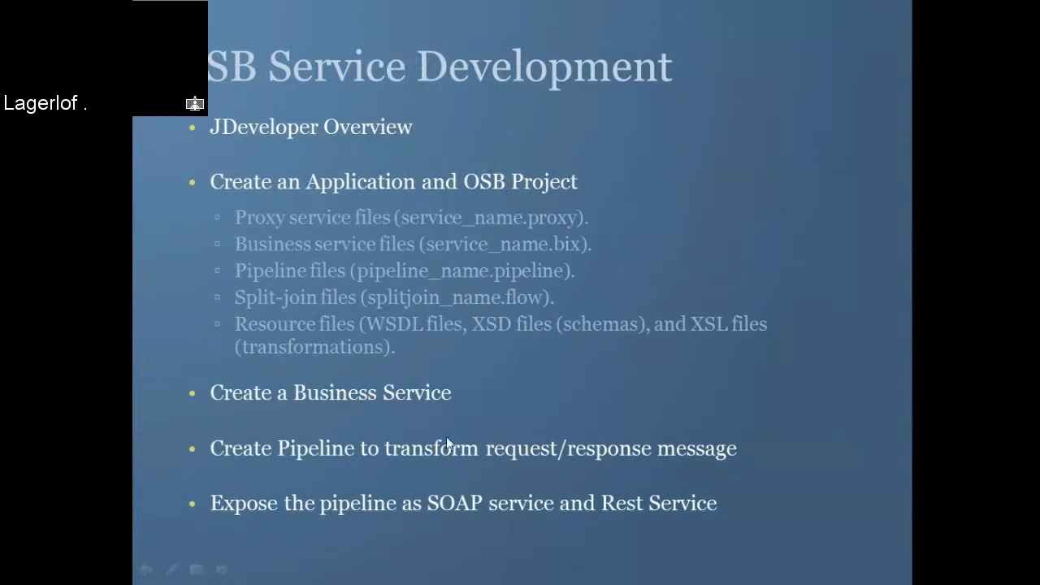
mouse_move(413, 325)
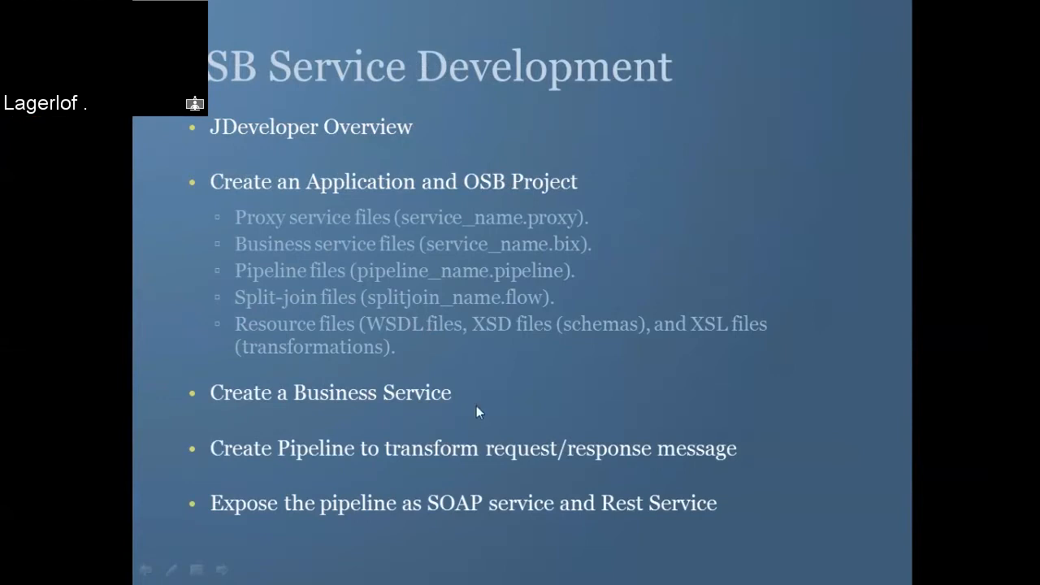
mouse_move(481, 375)
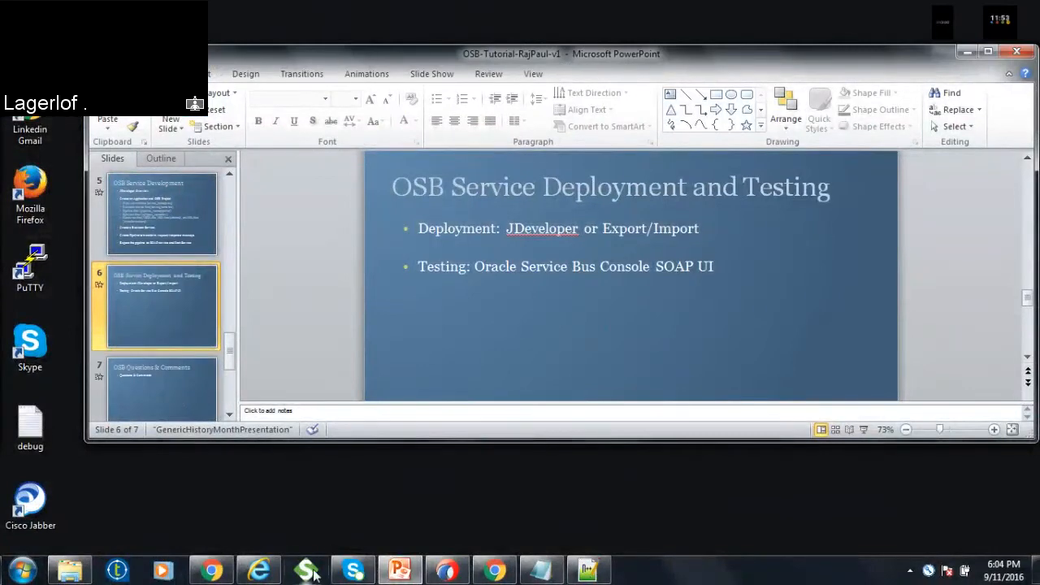
- Leave the slides and bring SoapUI forward from the taskbar for testing
left_click(306, 569)
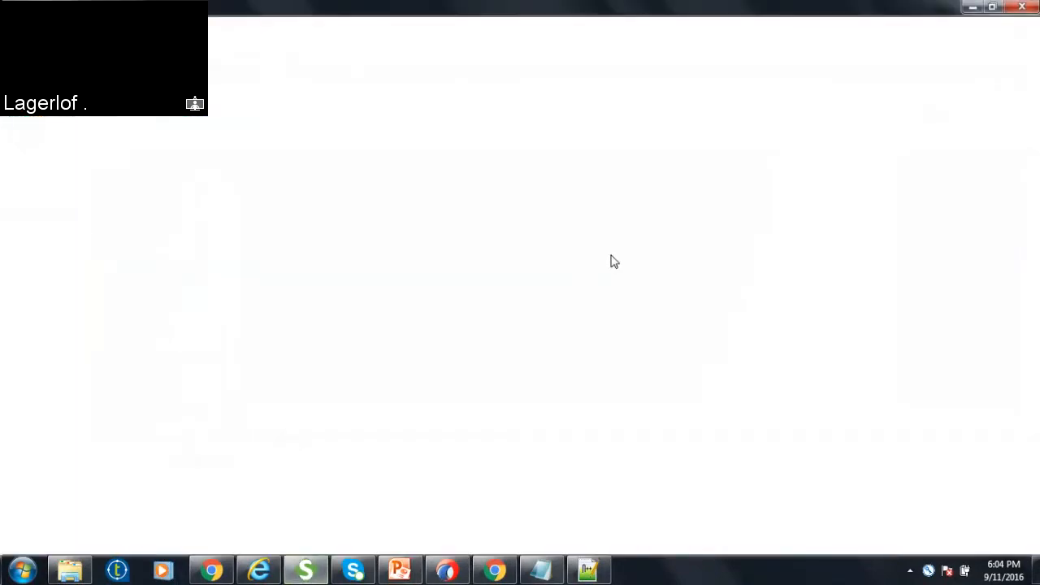
- Start and abandon new SOAP and REST projects in SoapUI, then return to the Service Bus Console
left_click(589, 569)
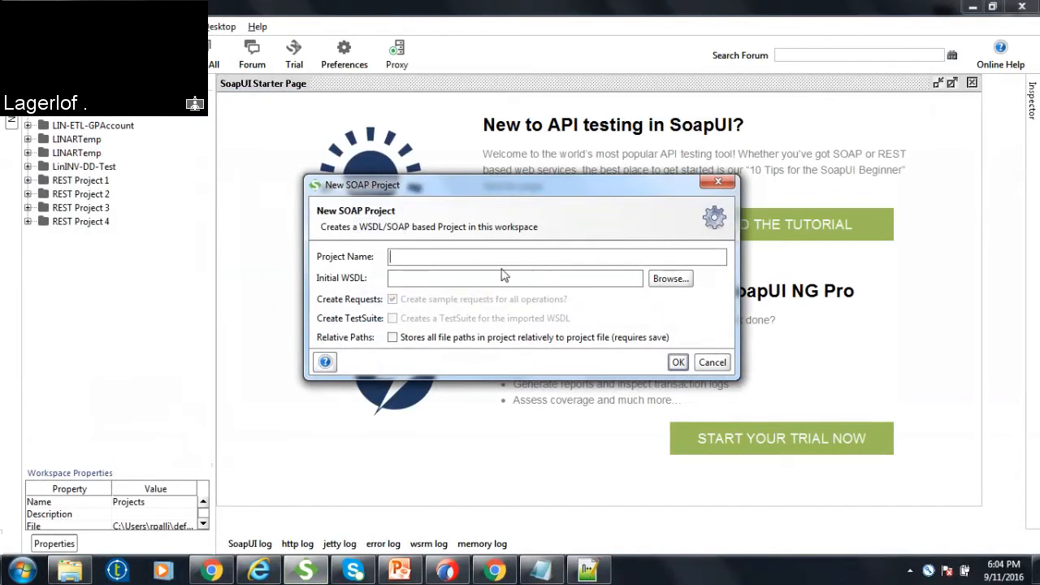
mouse_move(534, 306)
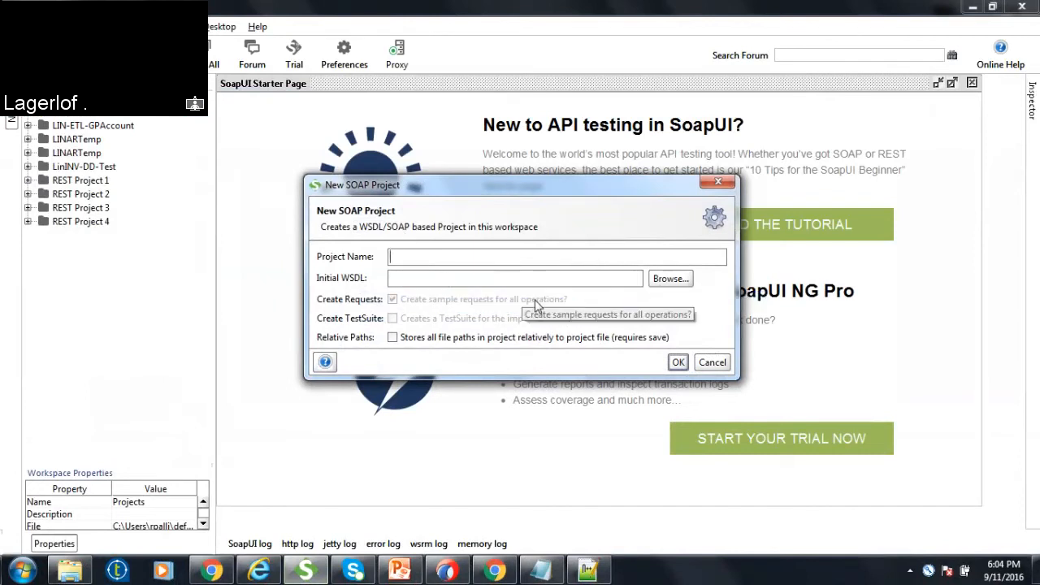
left_click(712, 361)
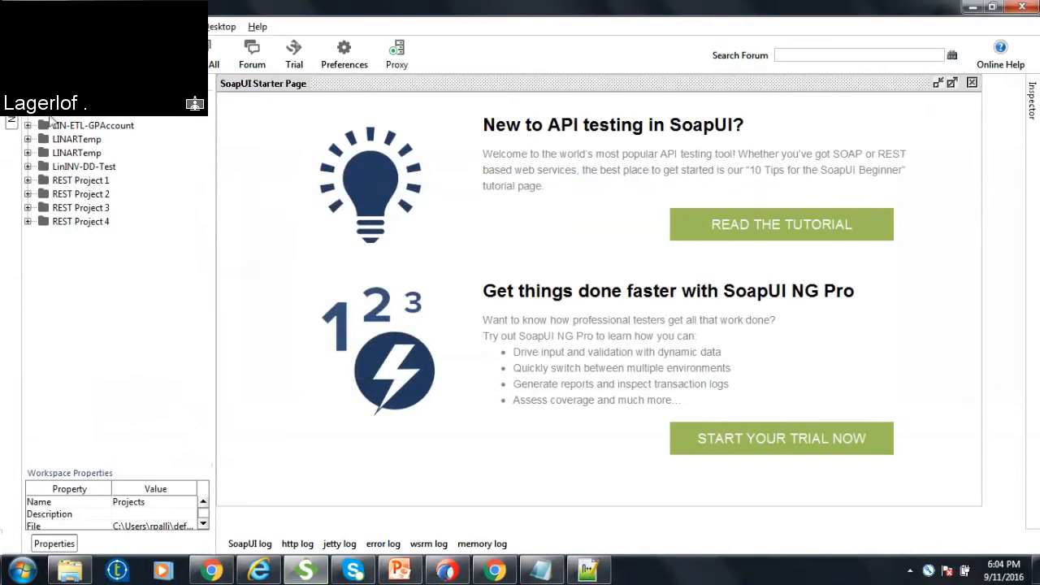
left_click(94, 125)
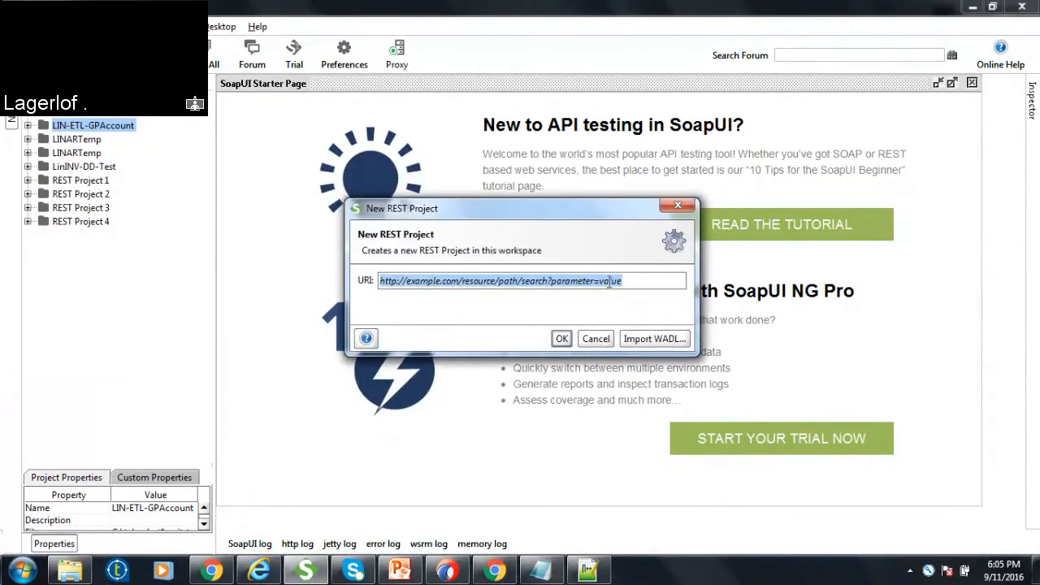
left_click(595, 338)
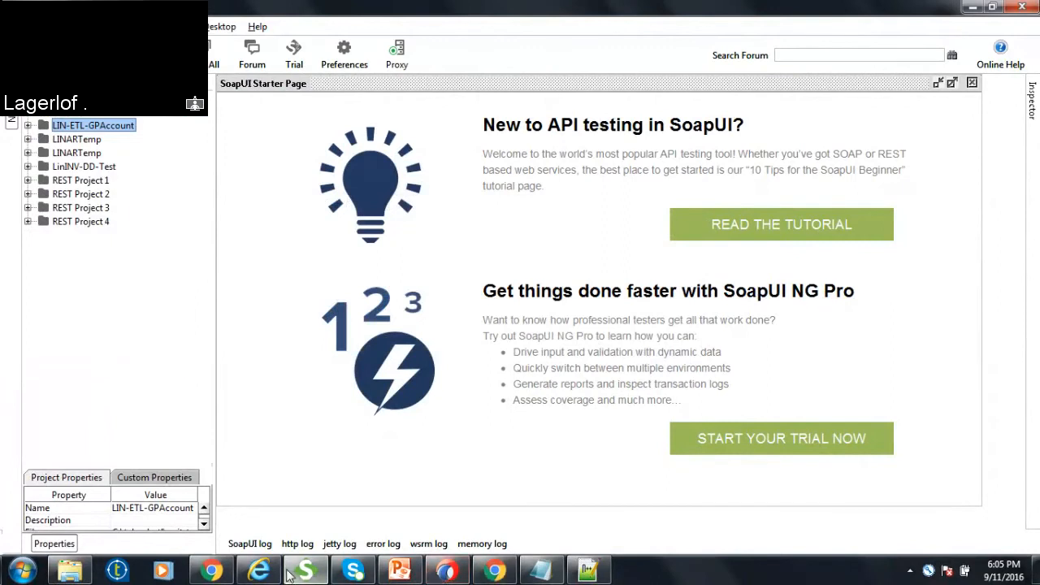
mouse_move(447, 569)
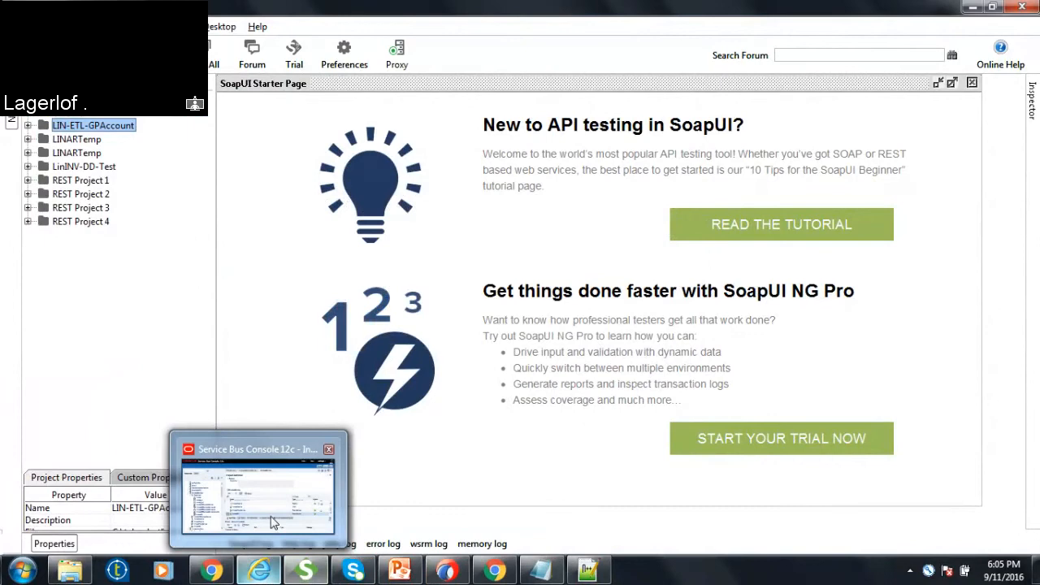
left_click(257, 488)
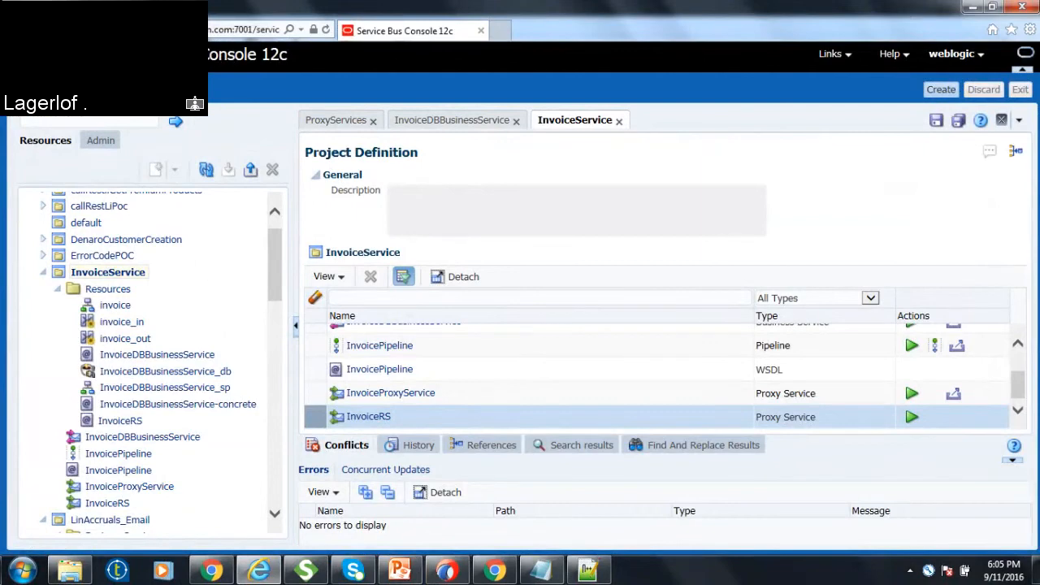
mouse_move(239, 211)
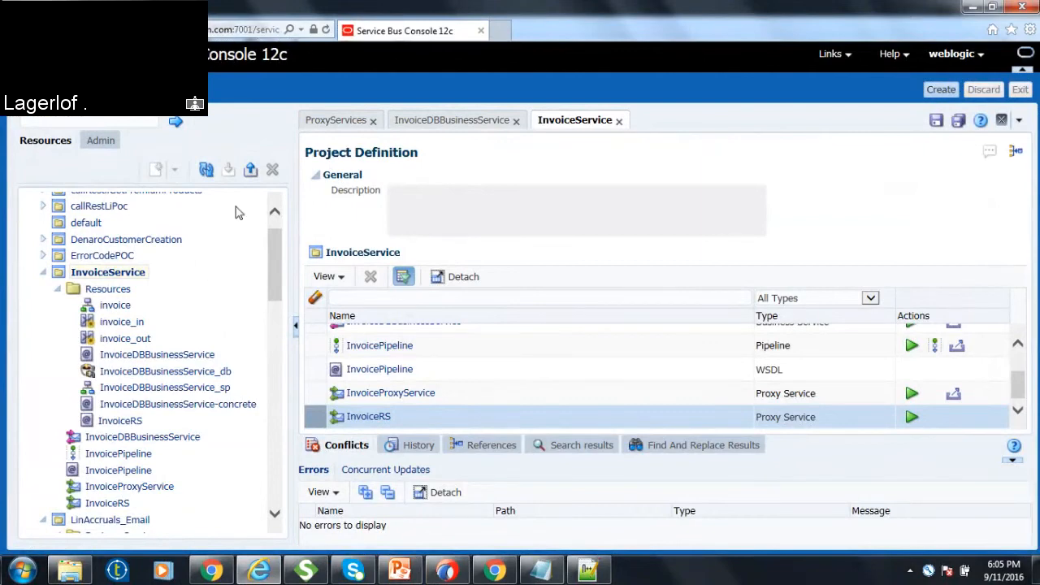
mouse_move(121, 421)
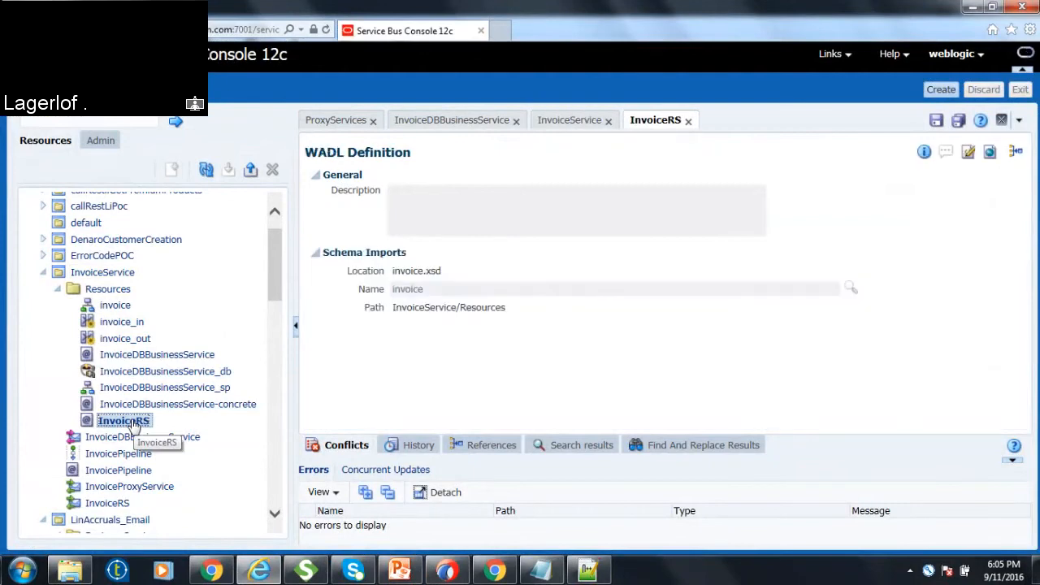
mouse_move(205, 445)
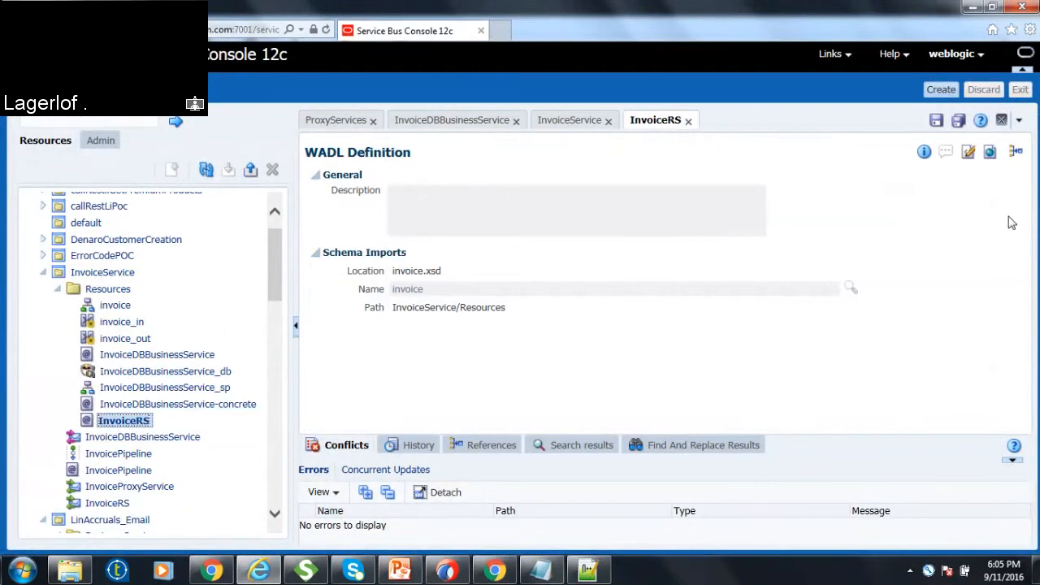
mouse_move(797, 442)
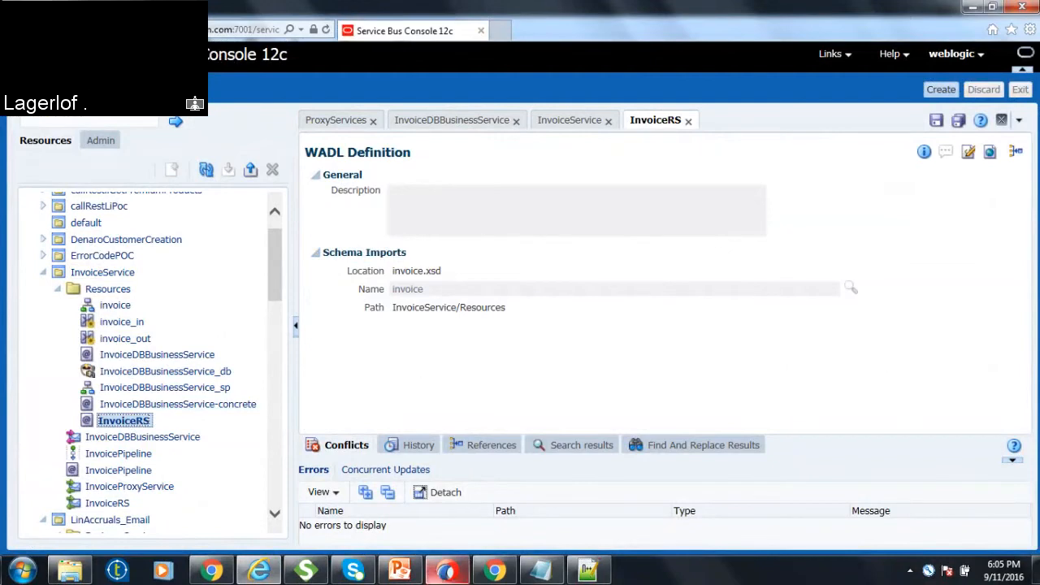
mouse_move(318, 220)
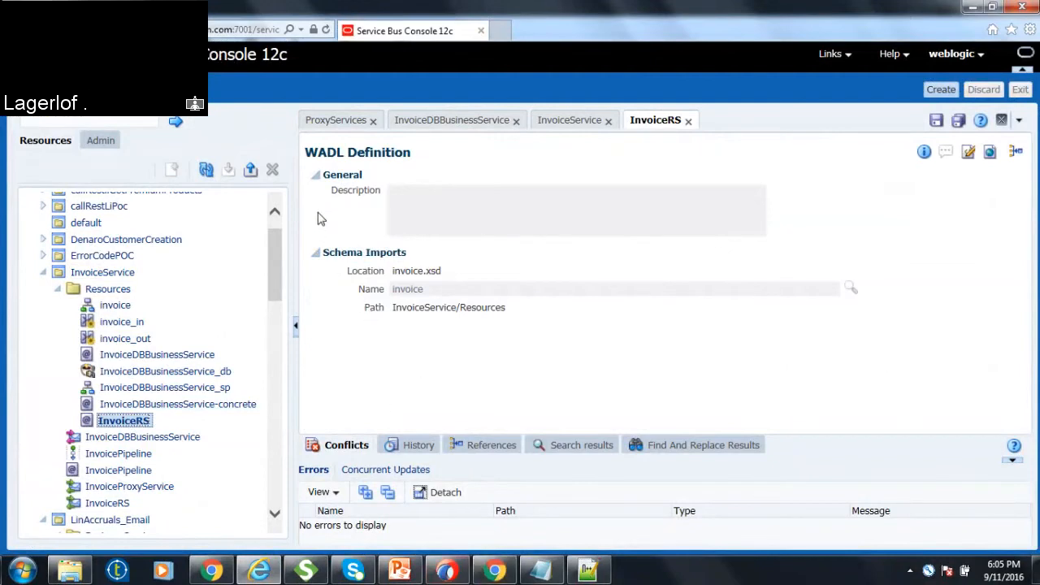
mouse_move(374, 241)
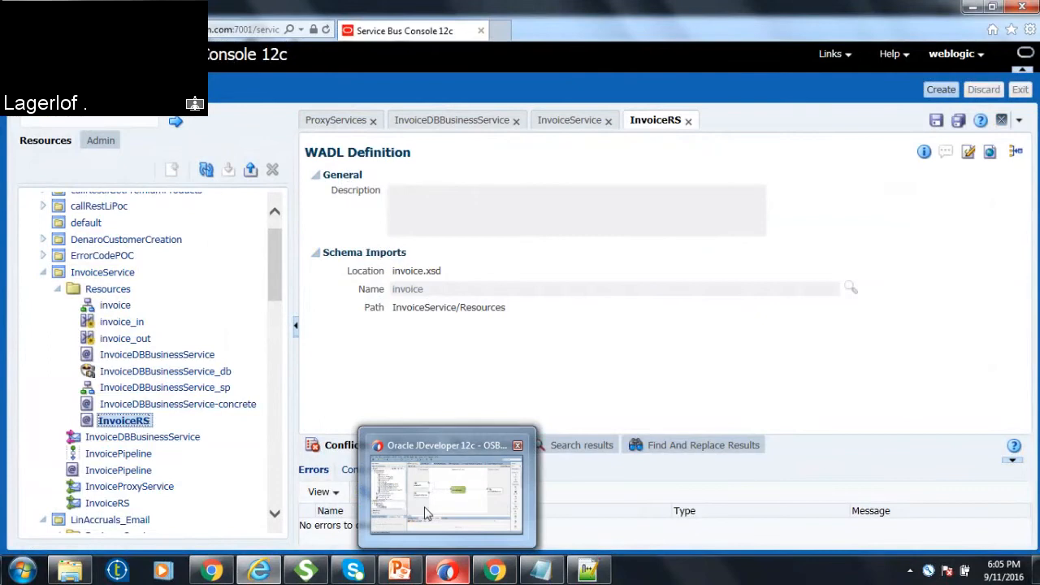
- Switch from the InvoiceRS WADL definition over to the JDeveloper window
left_click(446, 488)
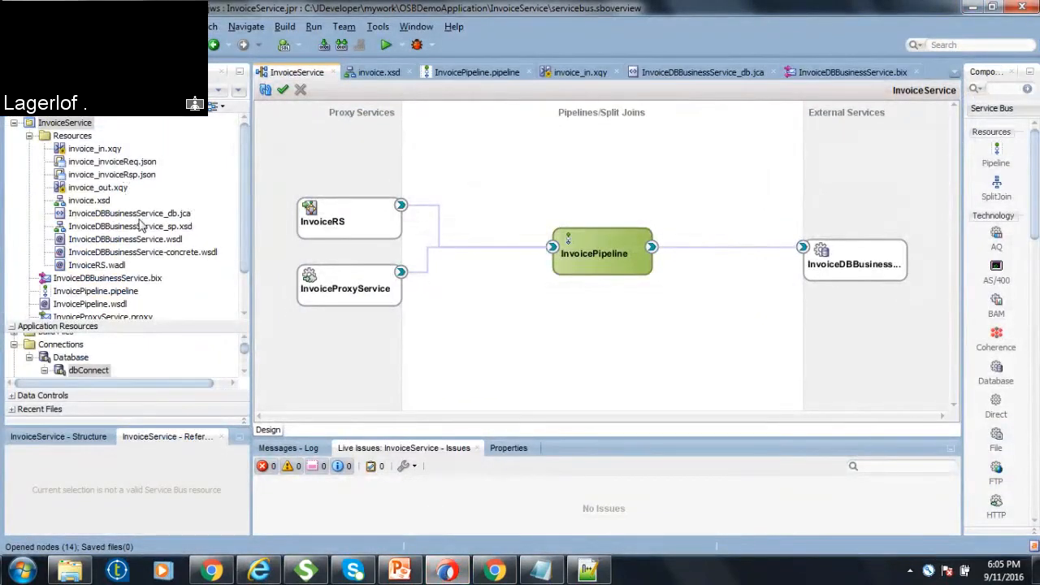
- Trim the InvoiceRS proxy transport Endpoint URI from /InvoiceRS to /Invoice and save it
left_click(143, 252)
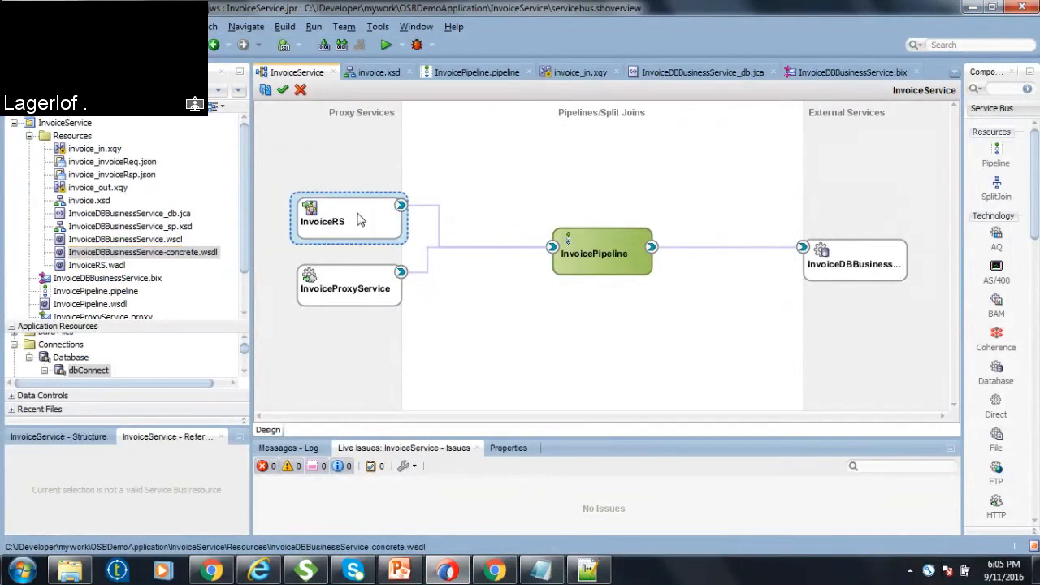
double_click(322, 221)
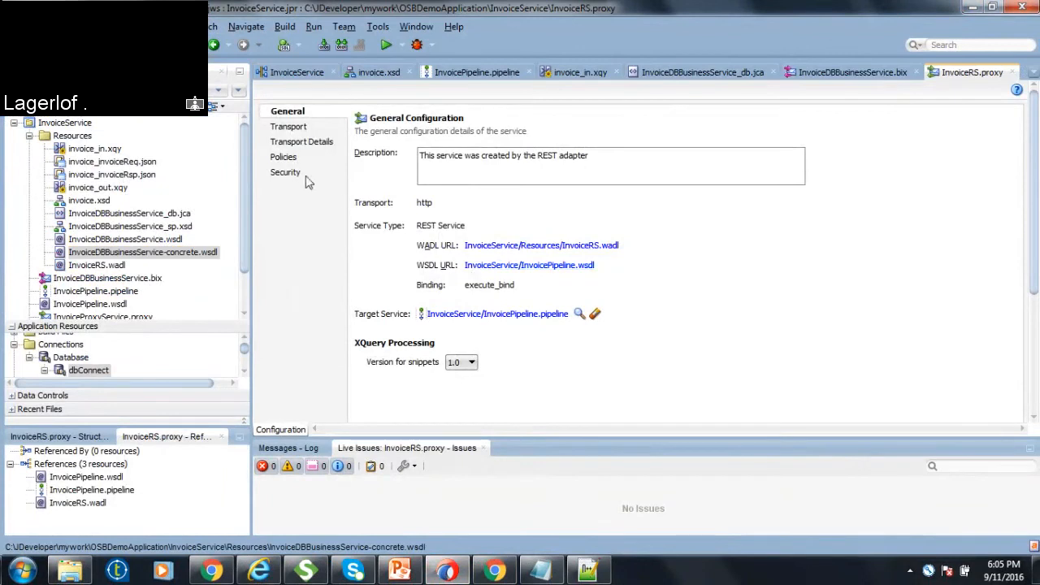
left_click(290, 127)
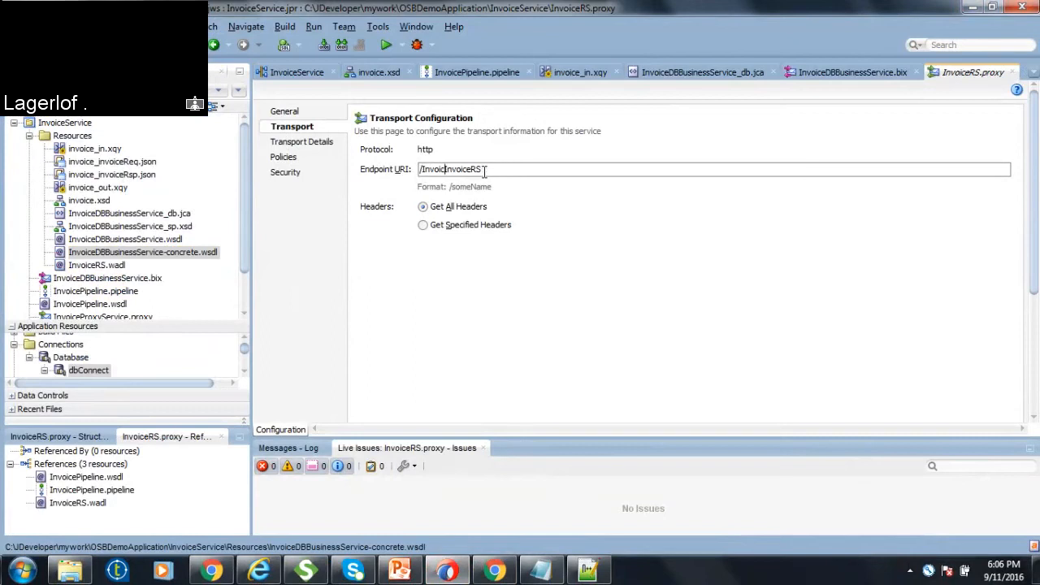
key("BackSpace")
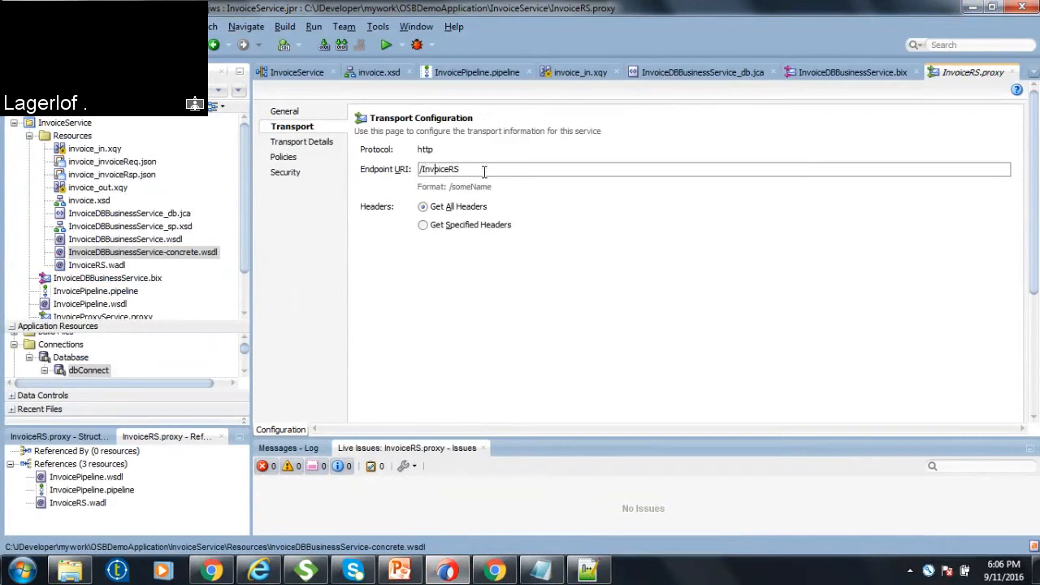
key("BackSpace")
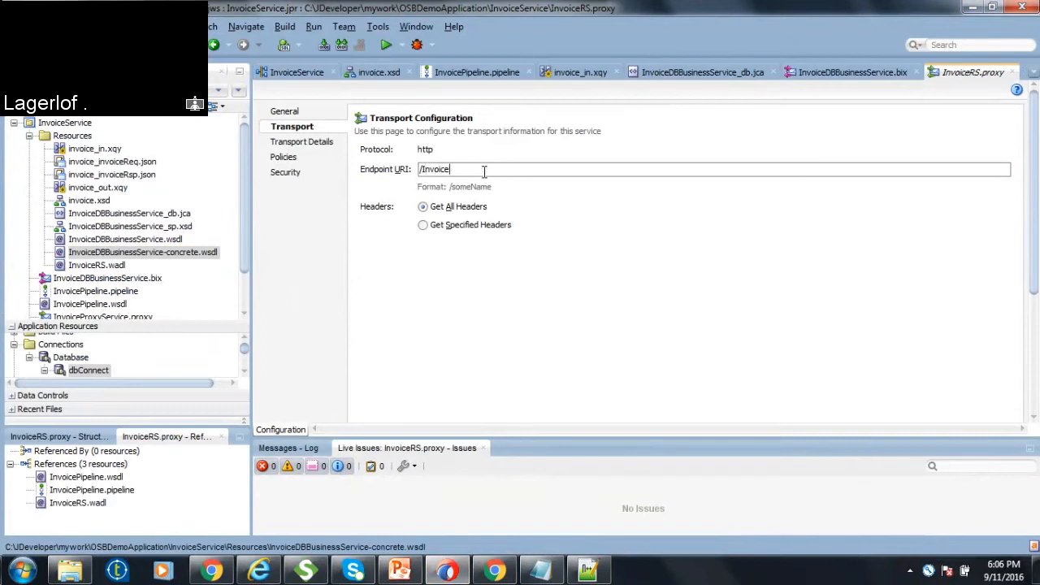
key("ctrl+s")
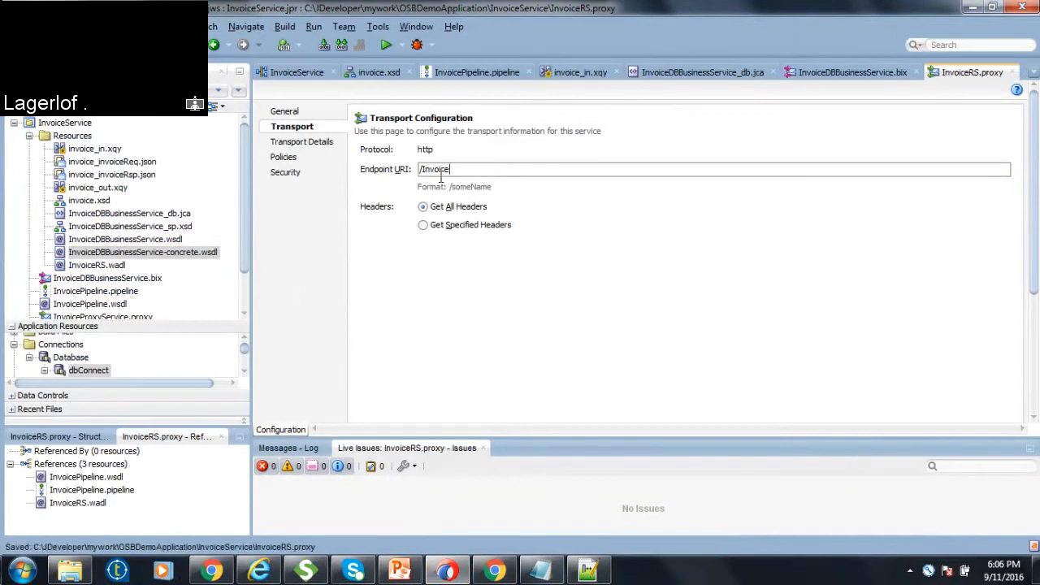
mouse_move(398, 569)
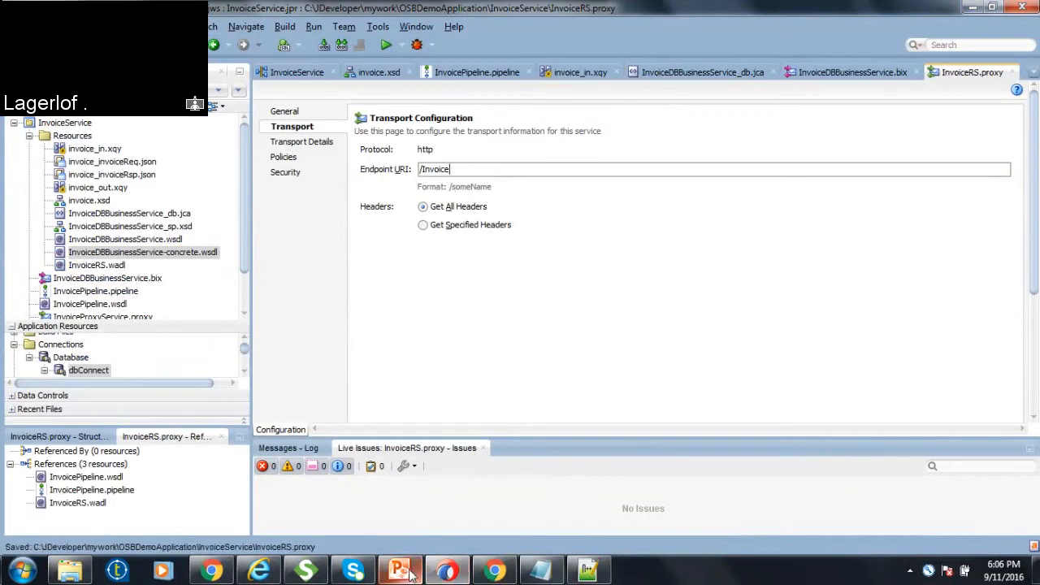
mouse_move(306, 569)
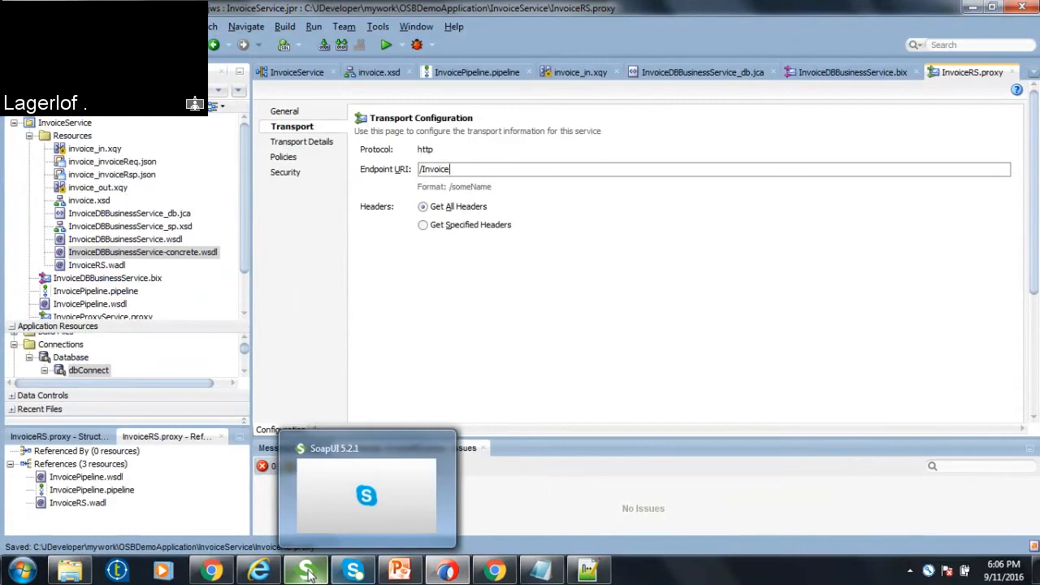
- Start a new REST project in SoapUI and close the dialog without creating it
left_click(305, 569)
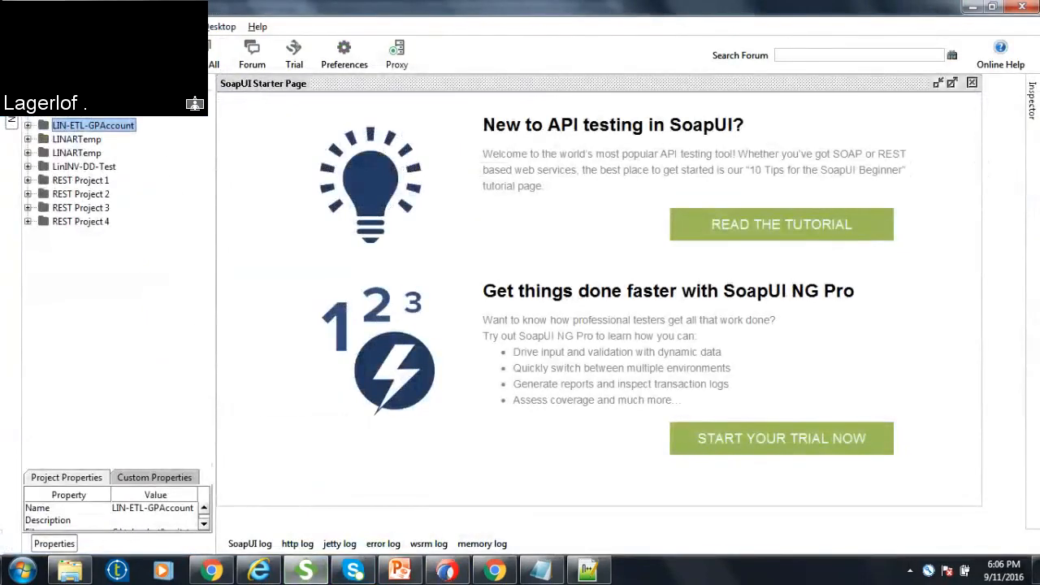
left_click(210, 101)
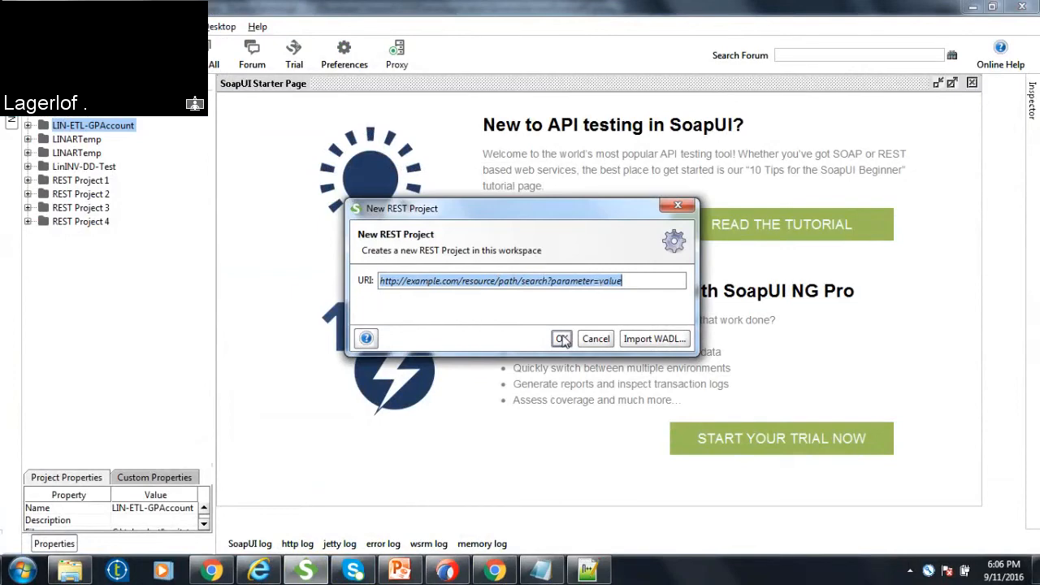
left_click(595, 338)
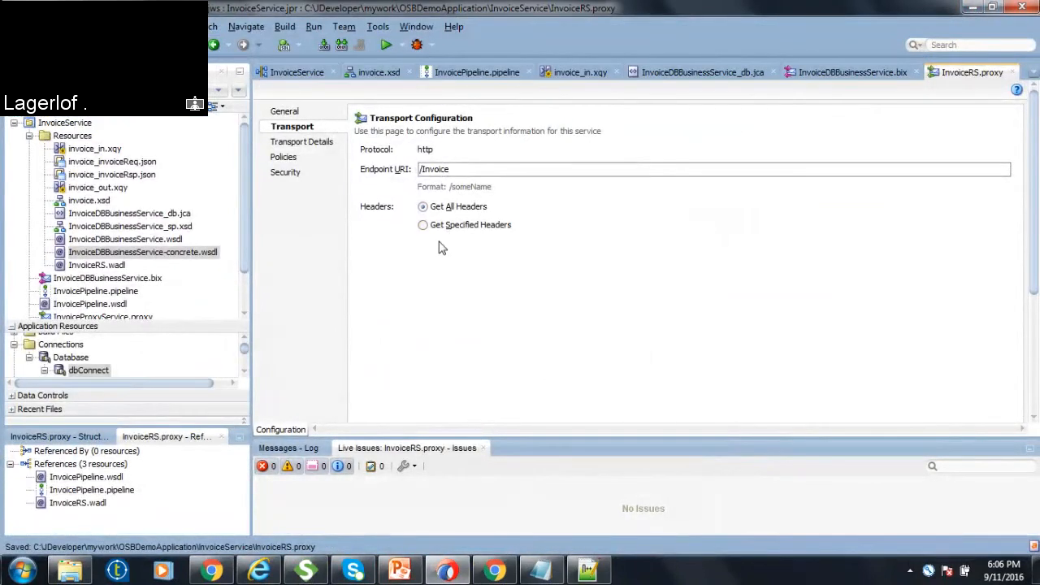
mouse_move(405, 426)
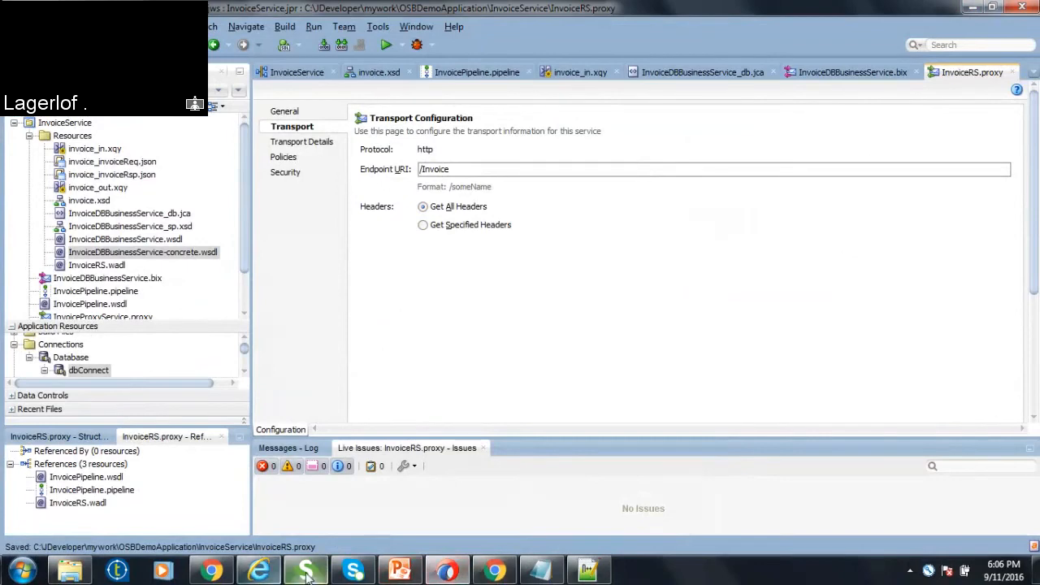
- Bring the PowerPoint deck back to the OSB Service Deployment and Testing slide
left_click(305, 569)
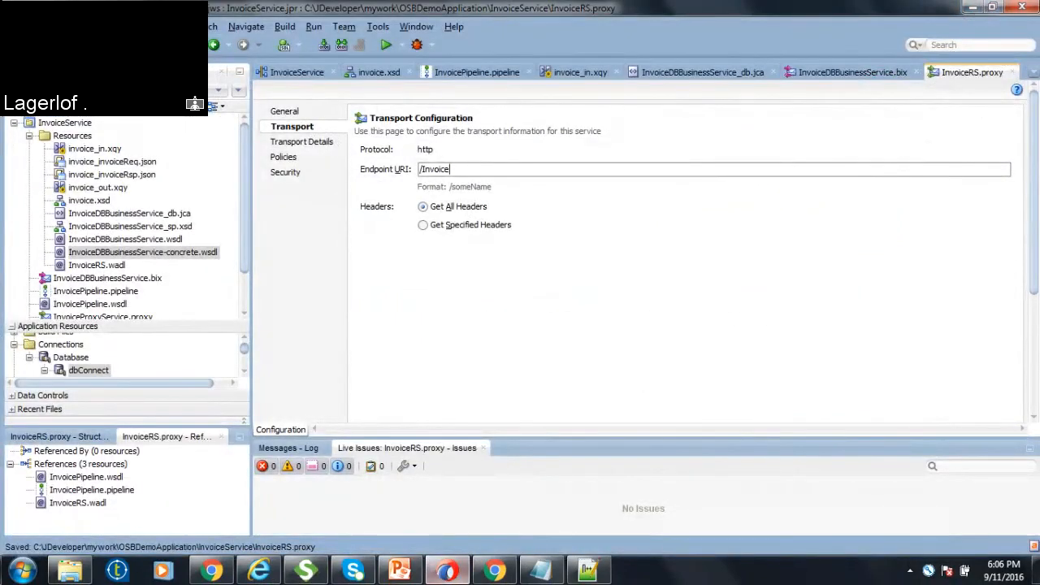
mouse_move(400, 569)
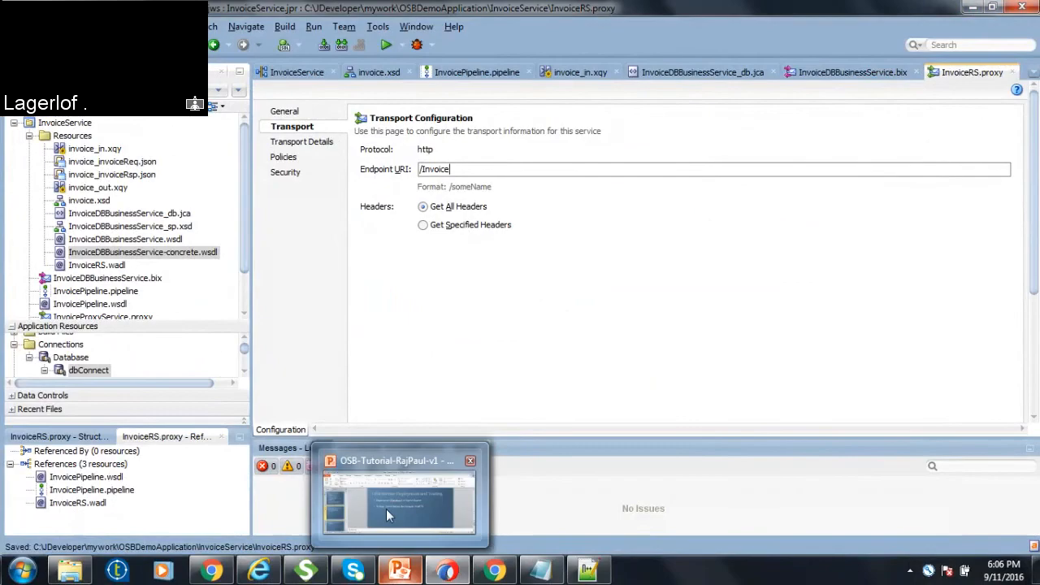
left_click(399, 500)
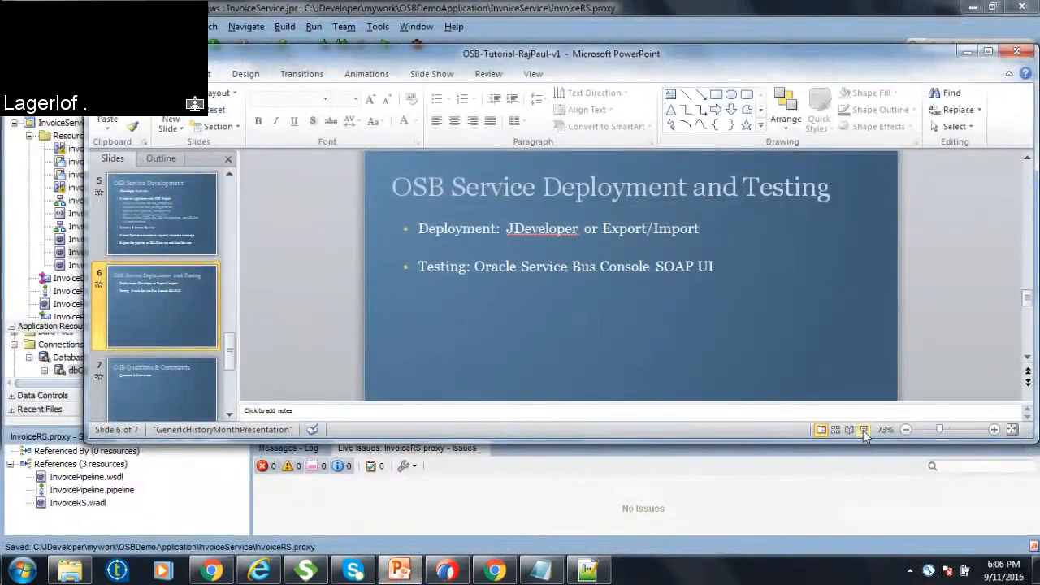